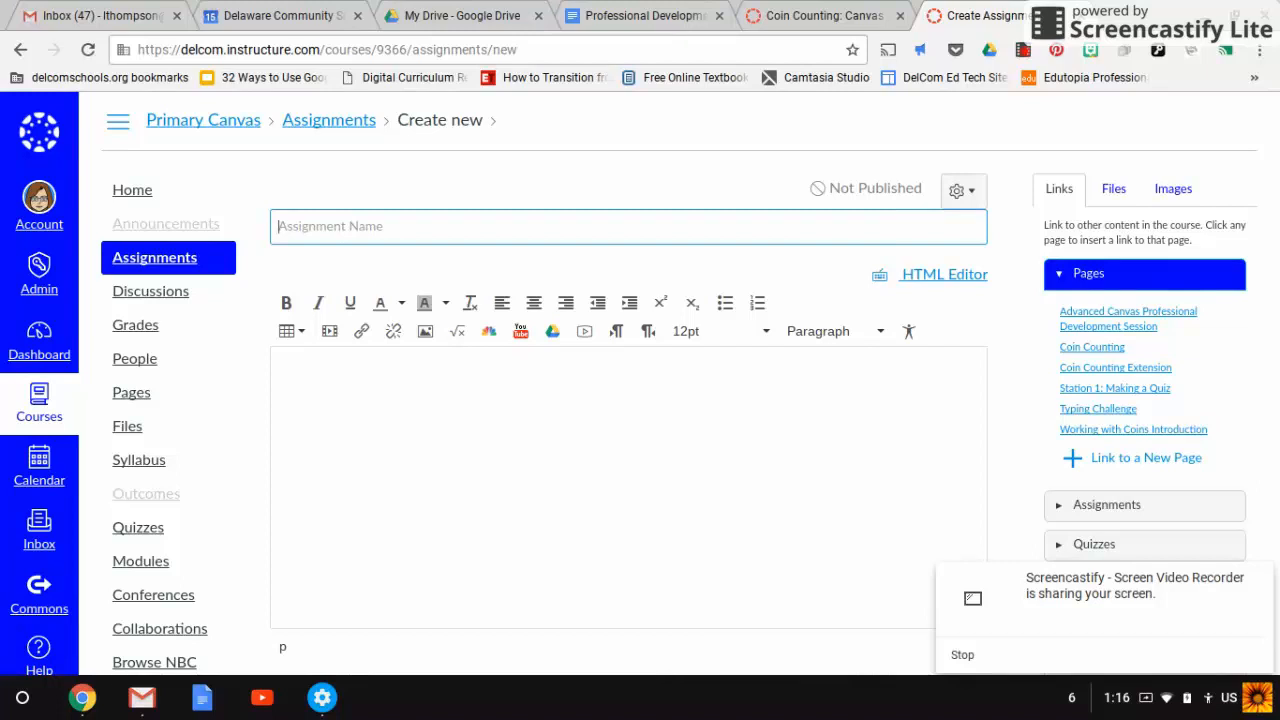
Change the assignment's Submission Type dropdown to External Tool.
scroll("down", 3)
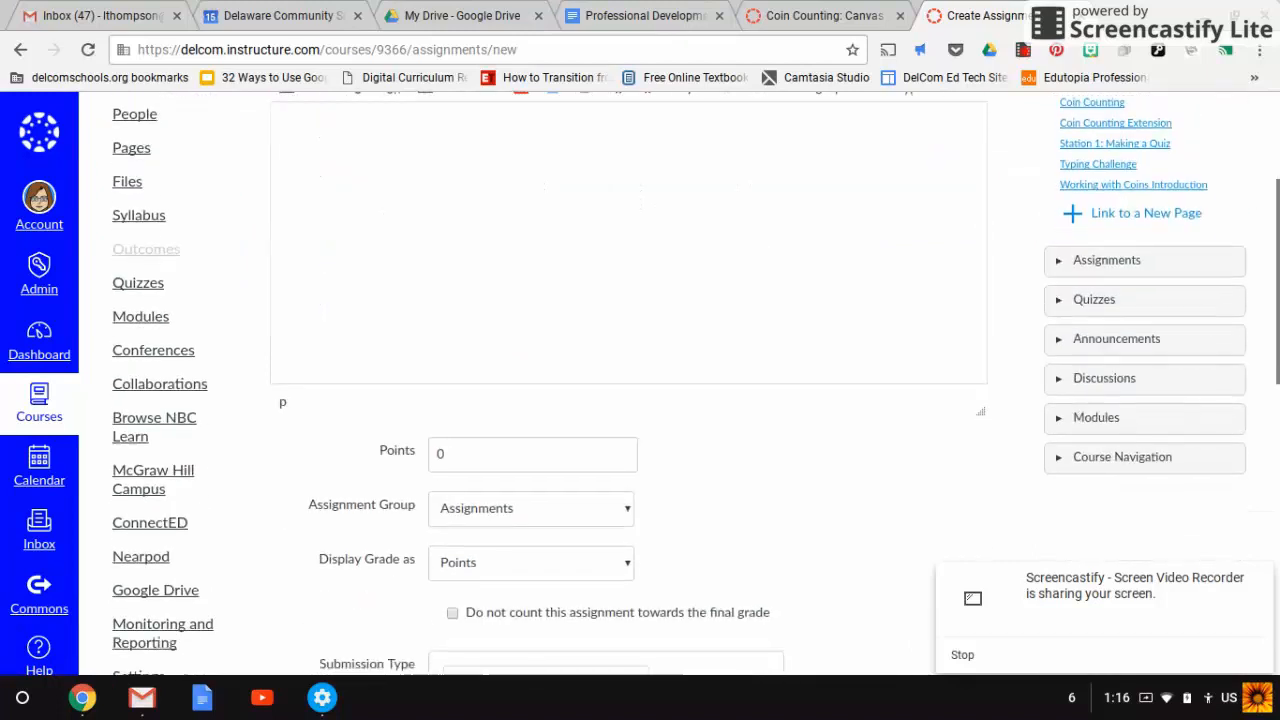
scroll("down", 3)
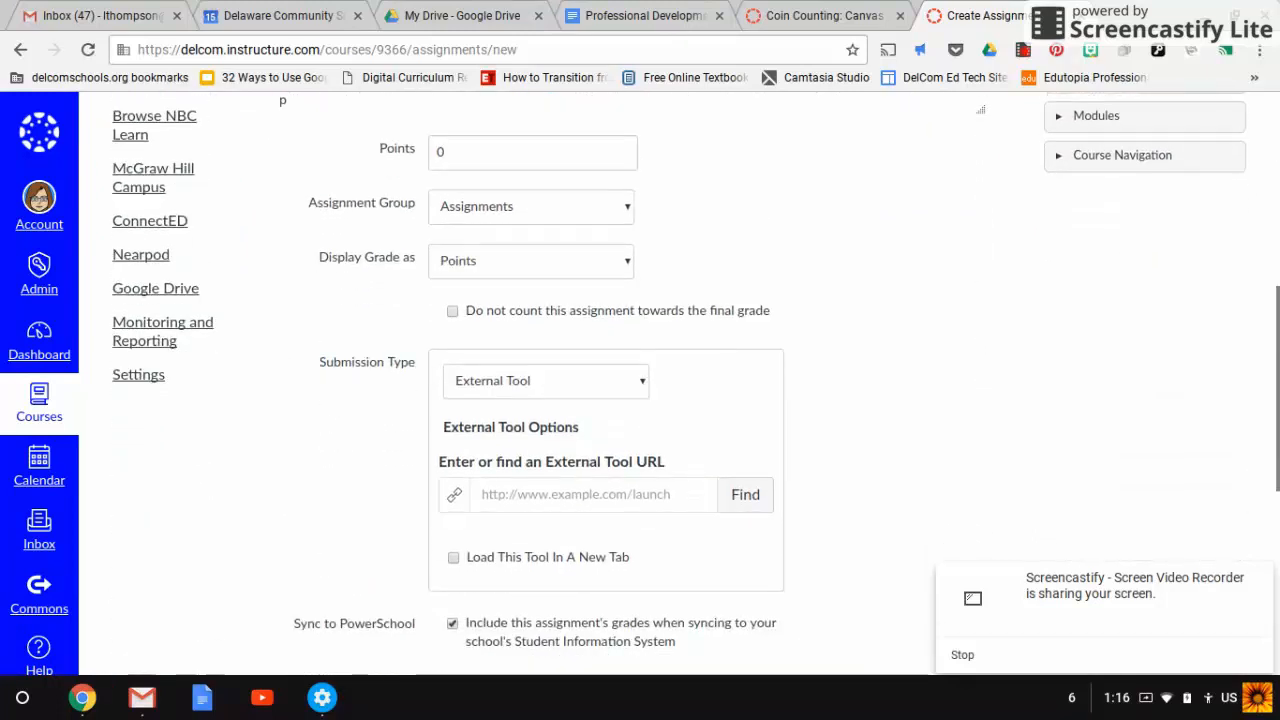
scroll("down", 3)
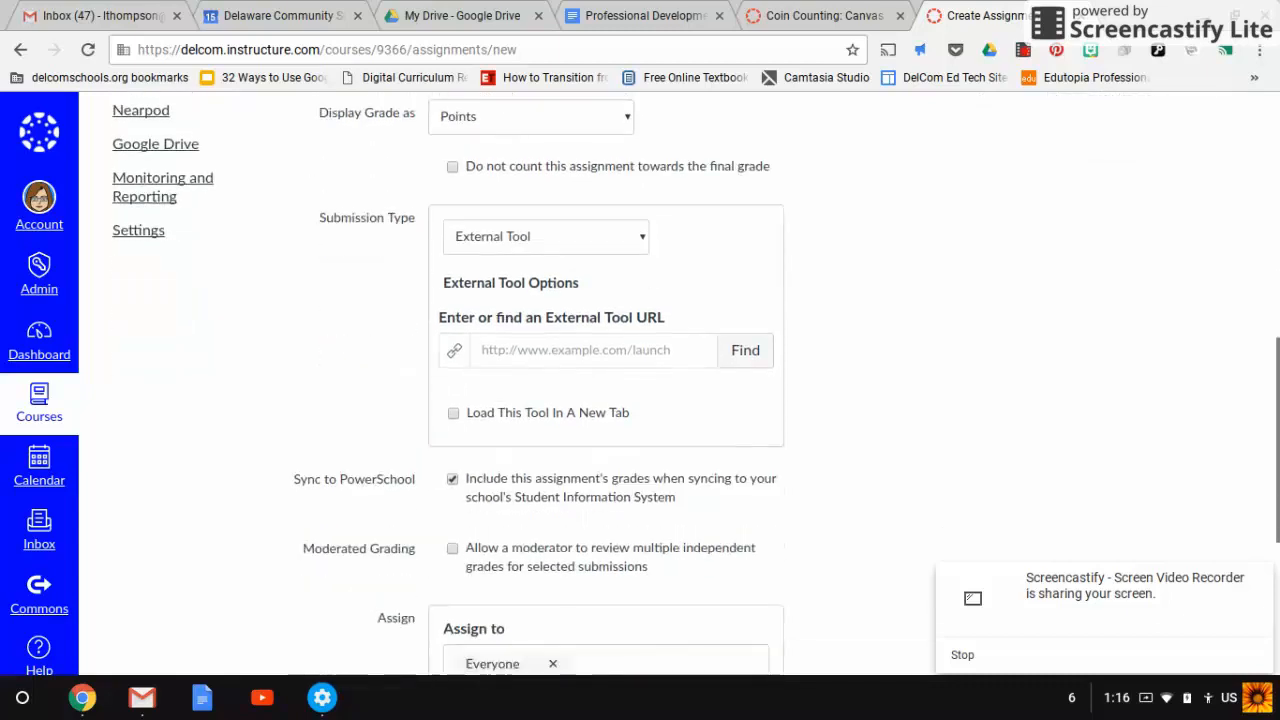
scroll("down", 3)
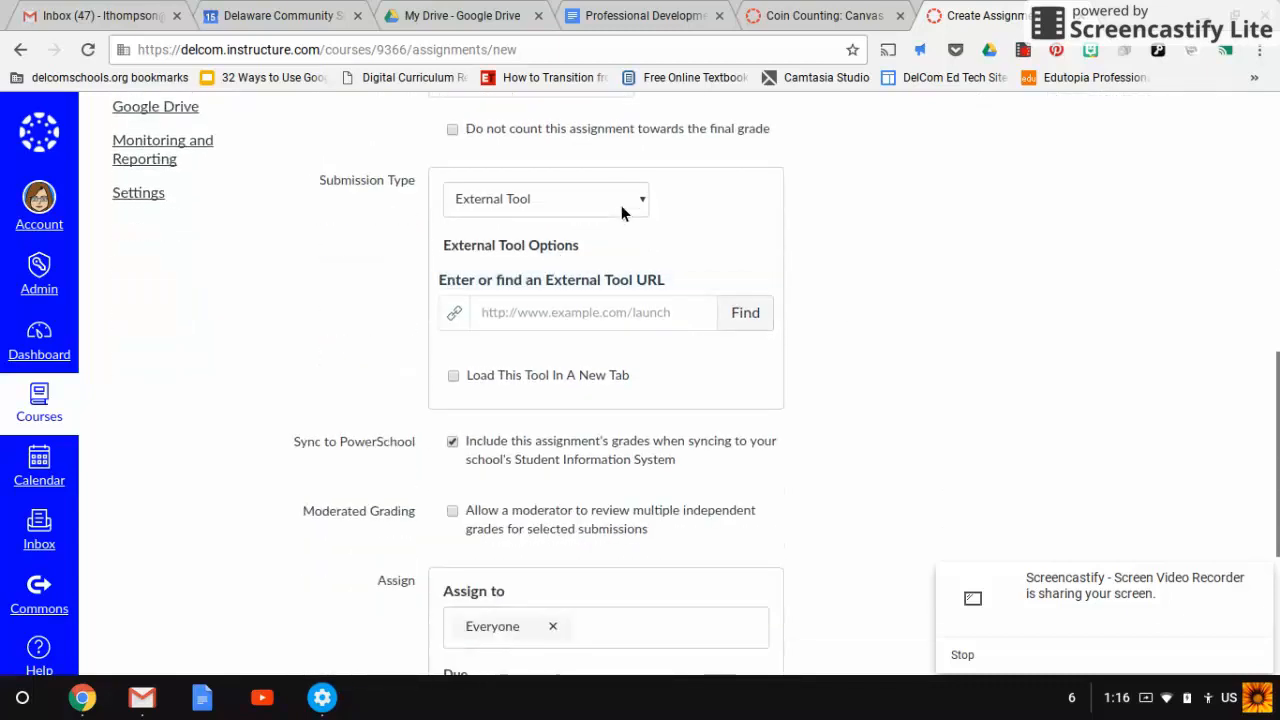
left_click(545, 198)
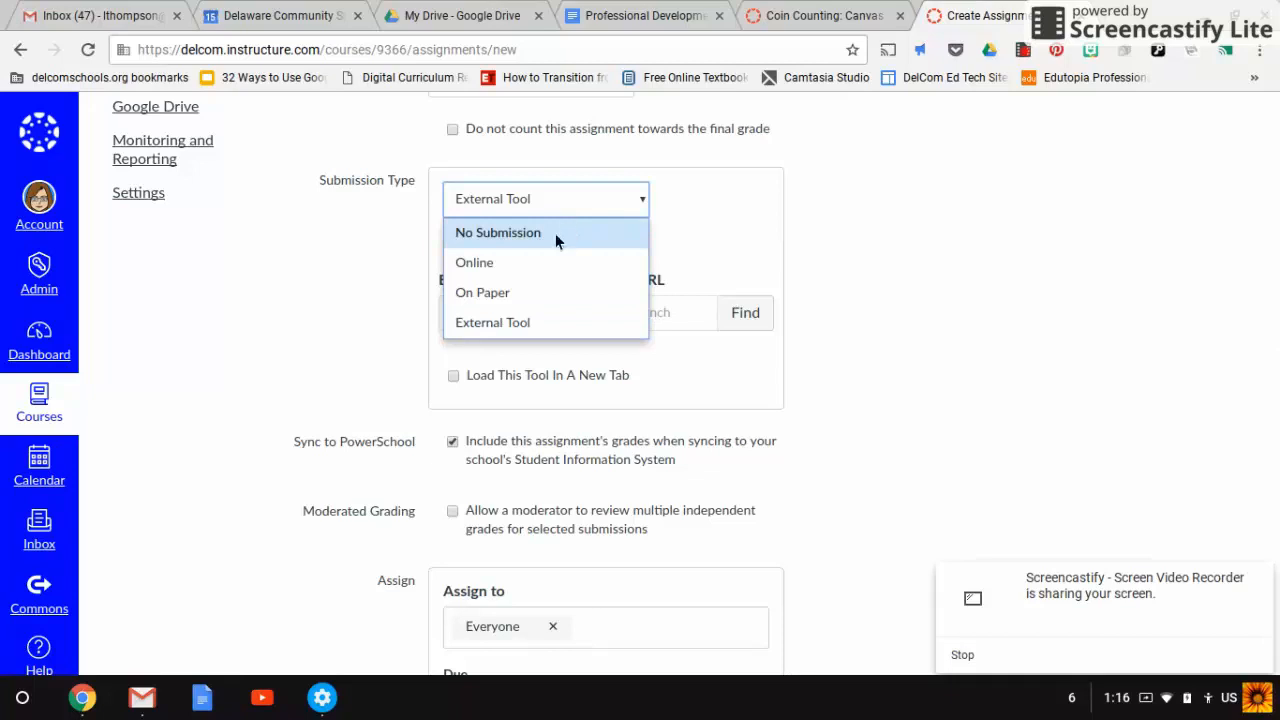
mouse_move(527, 328)
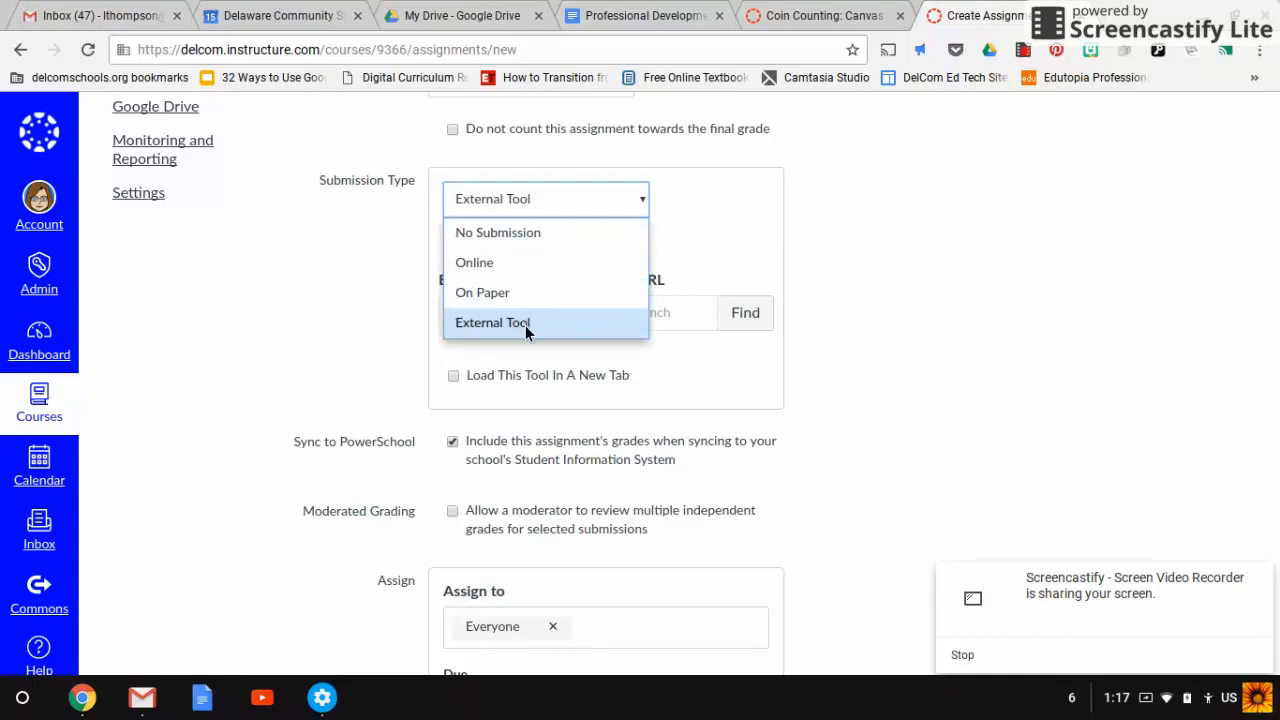
left_click(492, 322)
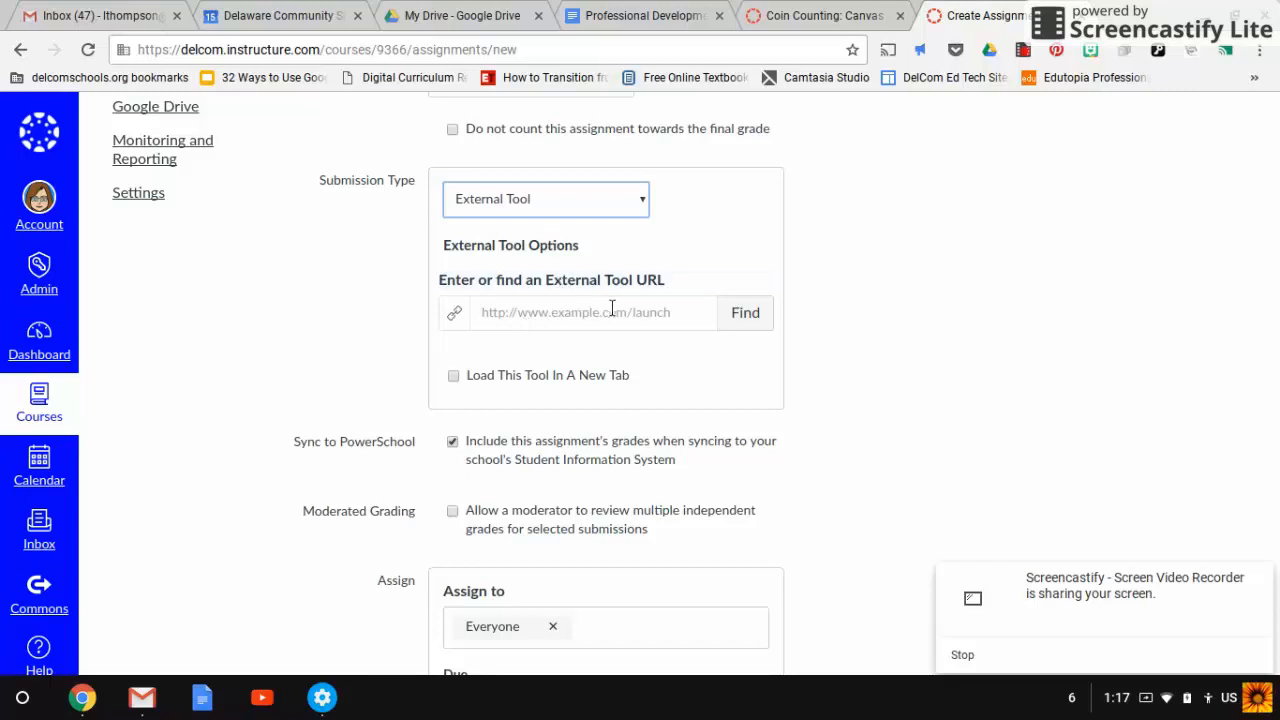
Browse the Configure External Tool list, including Google Docs Cloud Assignment and McGraw Hill Campus.
left_click(744, 312)
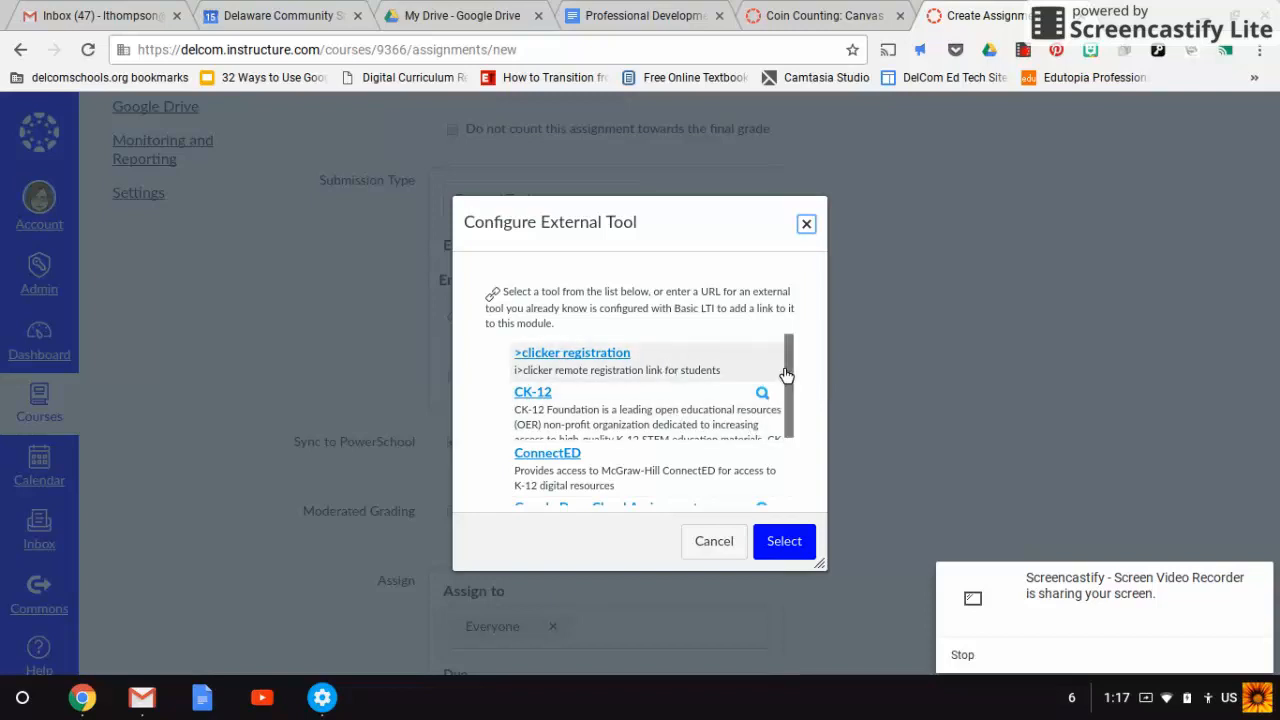
scroll("down", 3)
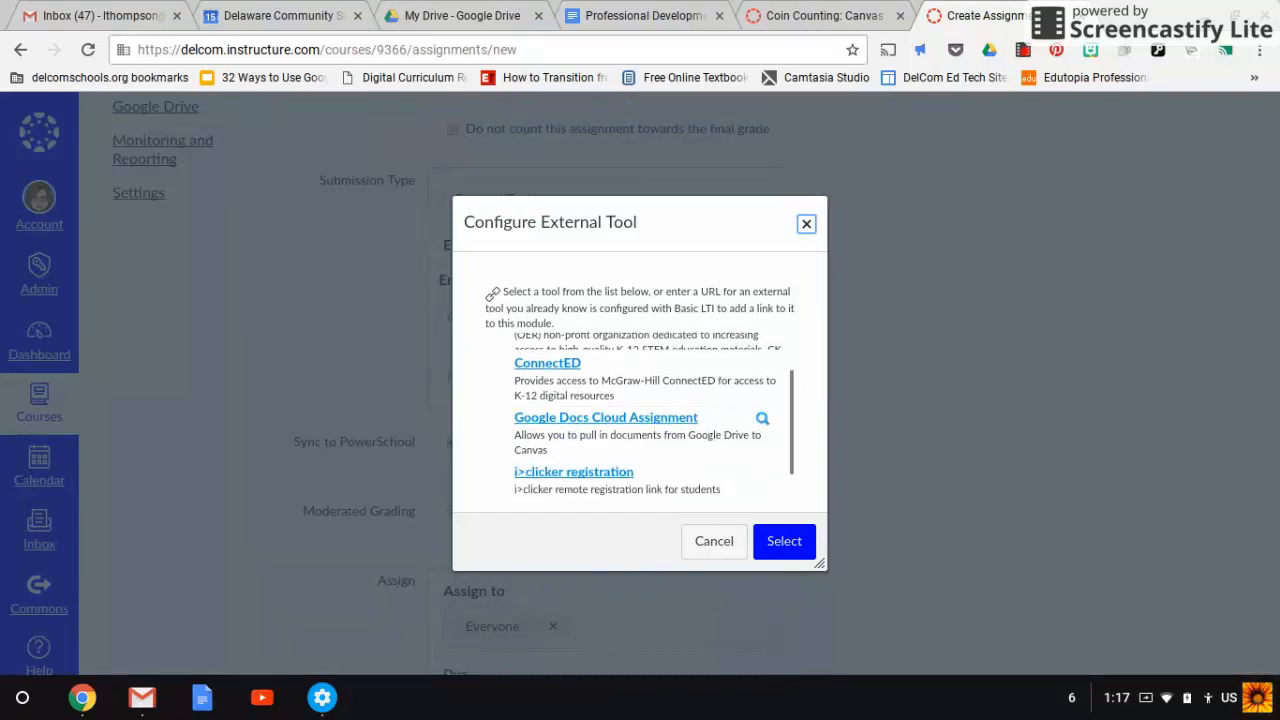
scroll("down", 3)
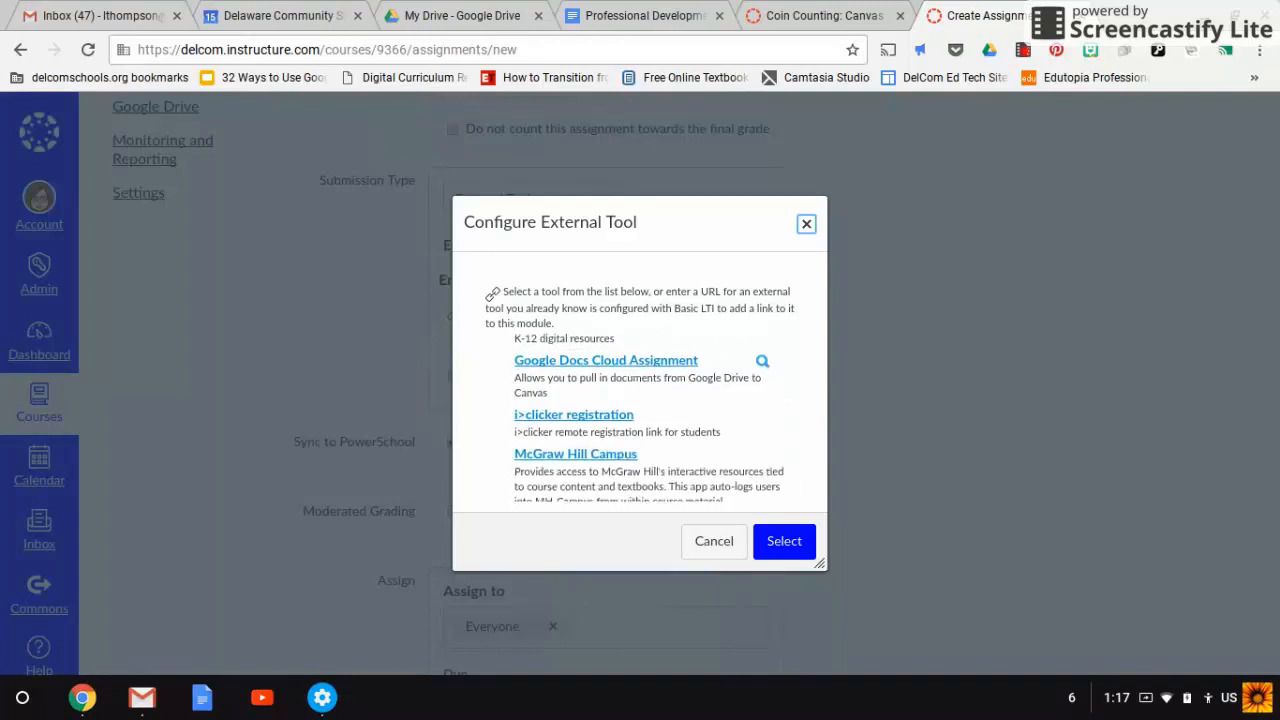
scroll("down", 3)
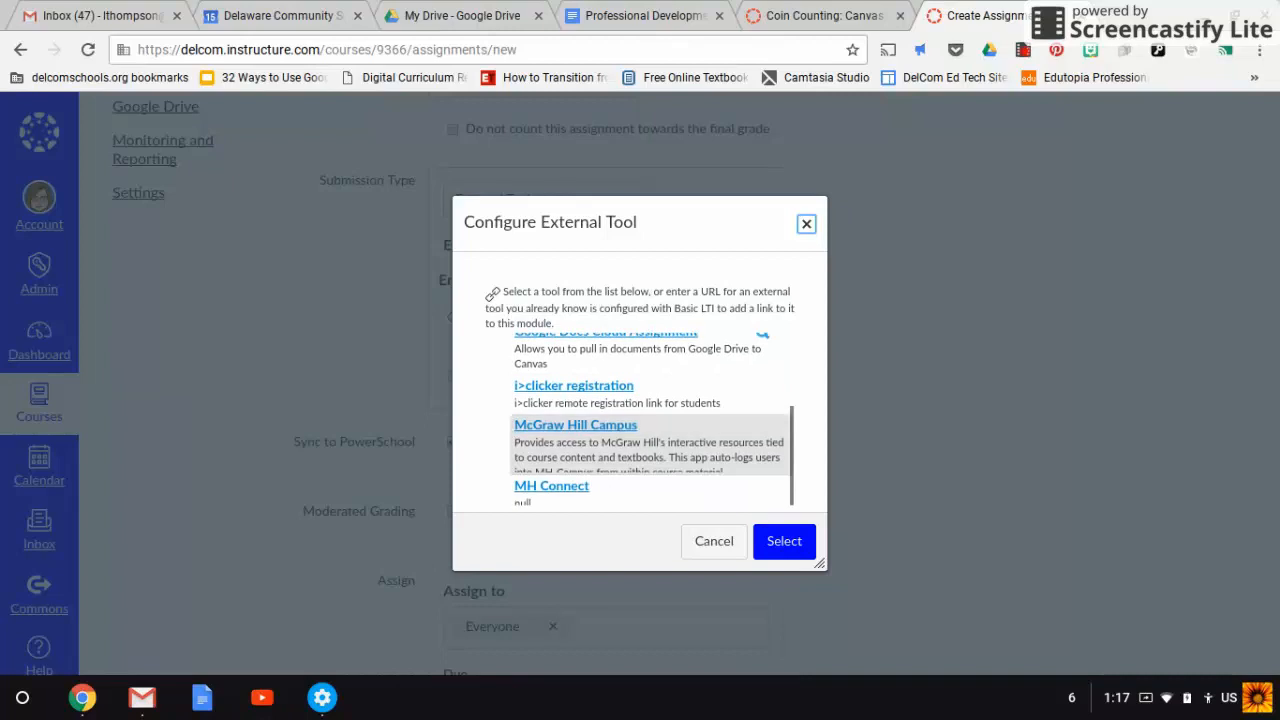
scroll("down", 3)
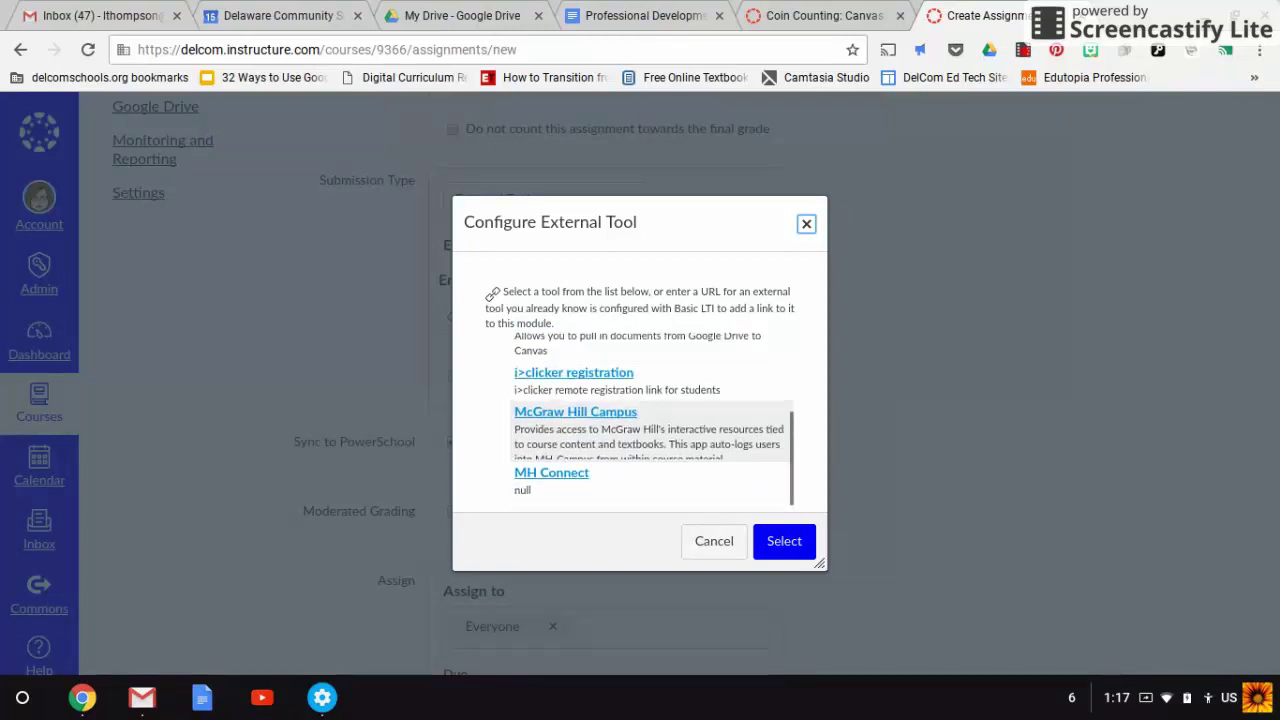
Choose Google Docs Cloud Assignment to open the Link Resource from External Tool window.
left_click(784, 541)
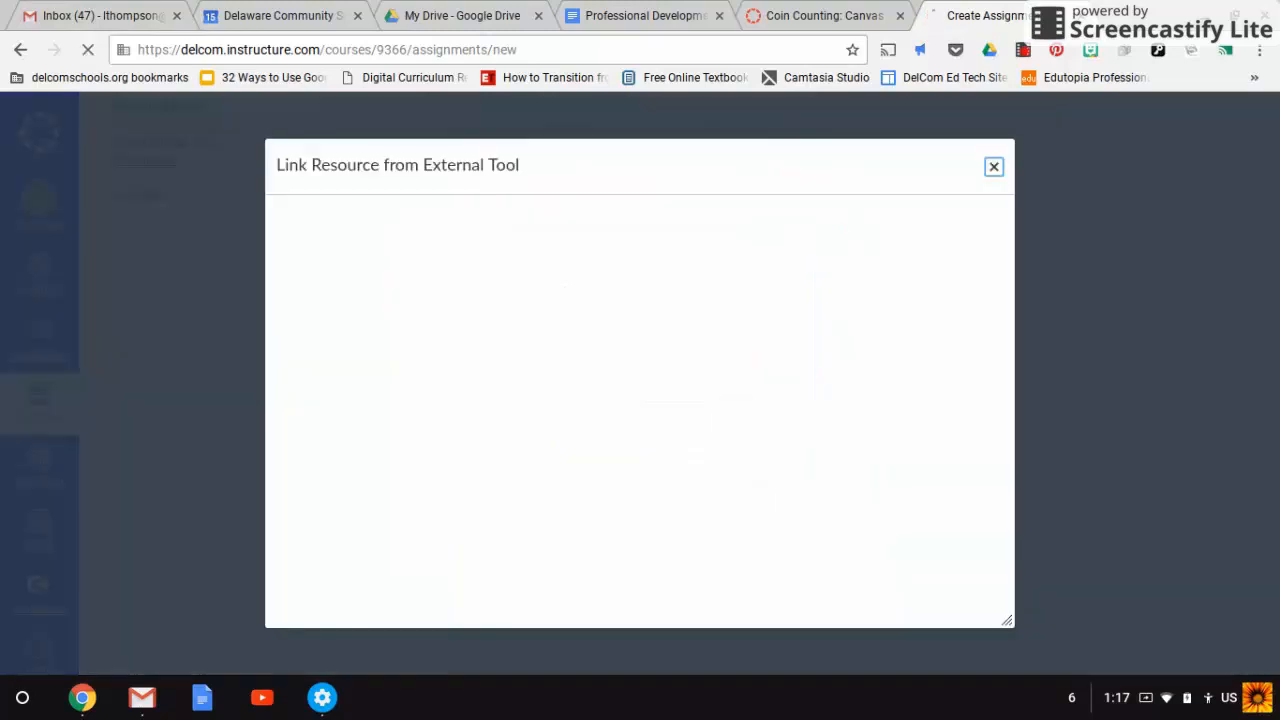
mouse_move(658, 356)
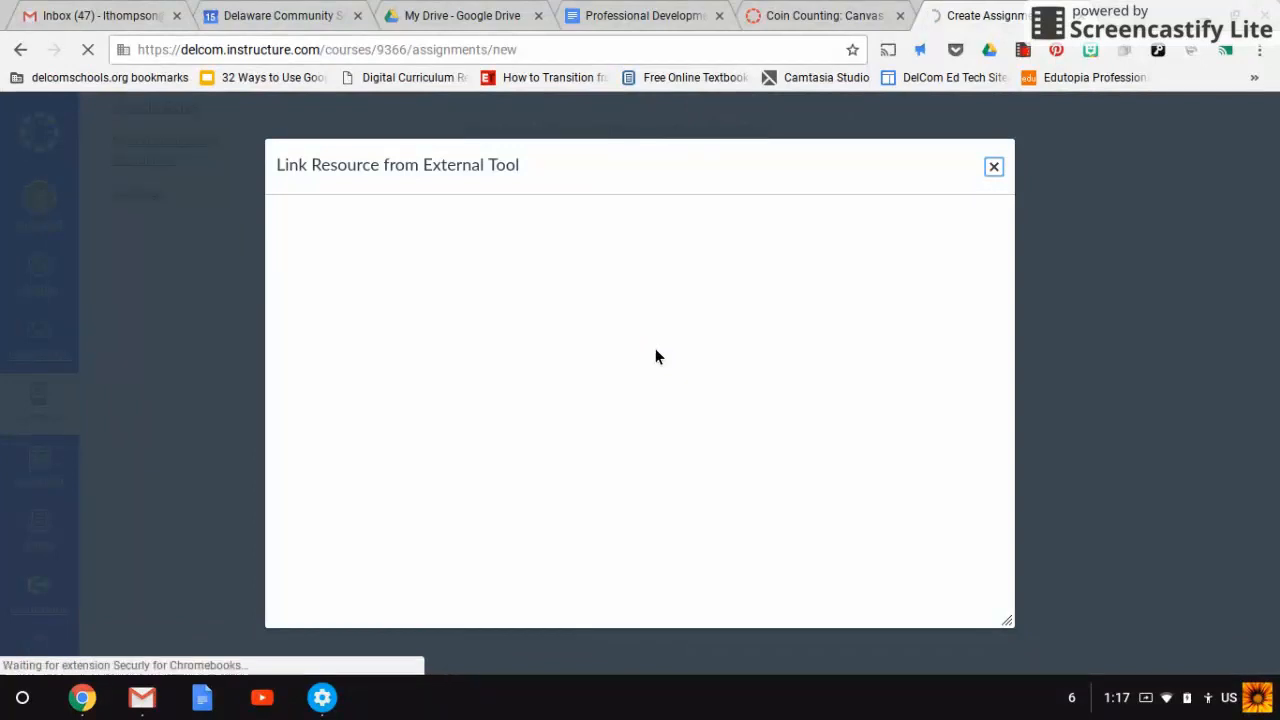
mouse_move(434, 264)
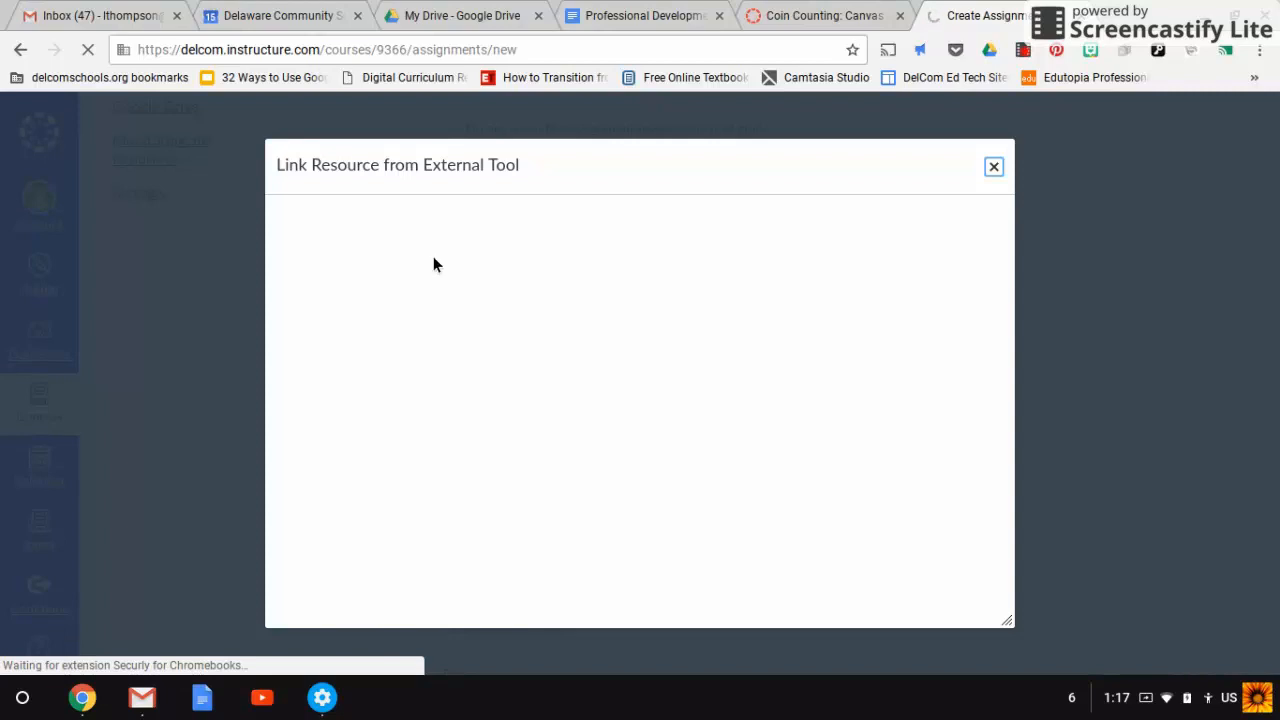
mouse_move(540, 259)
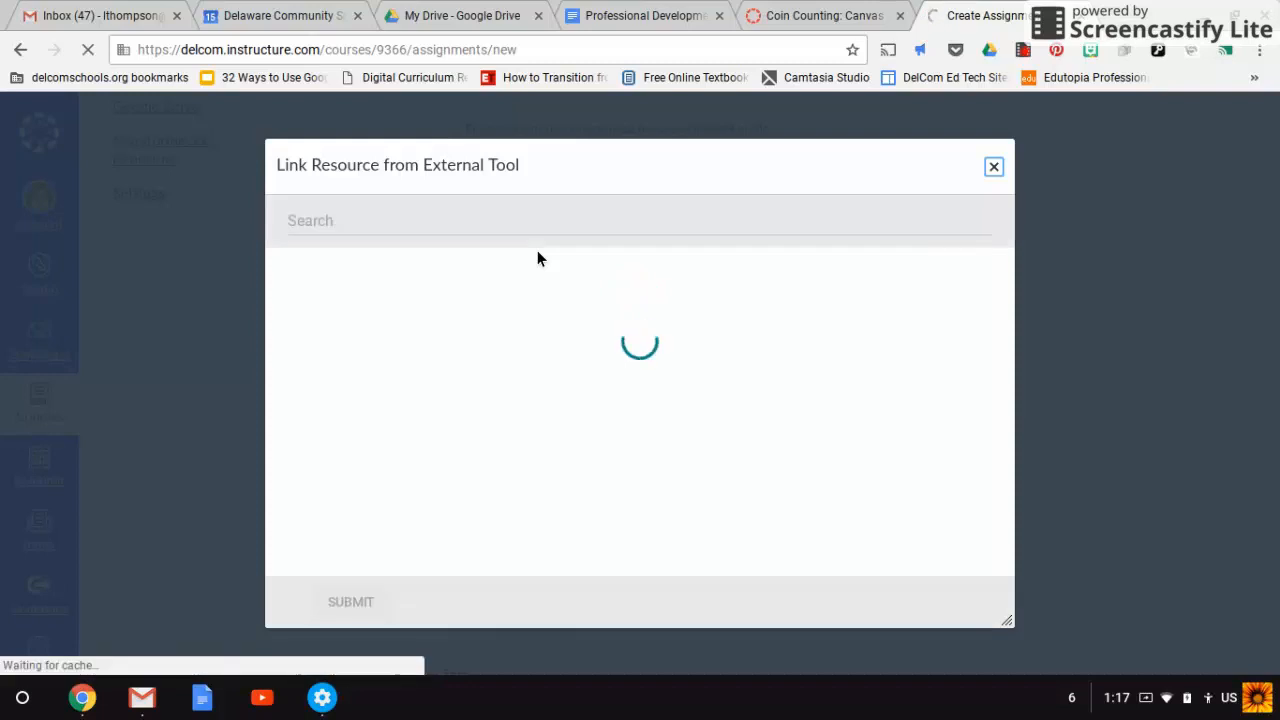
mouse_move(626, 240)
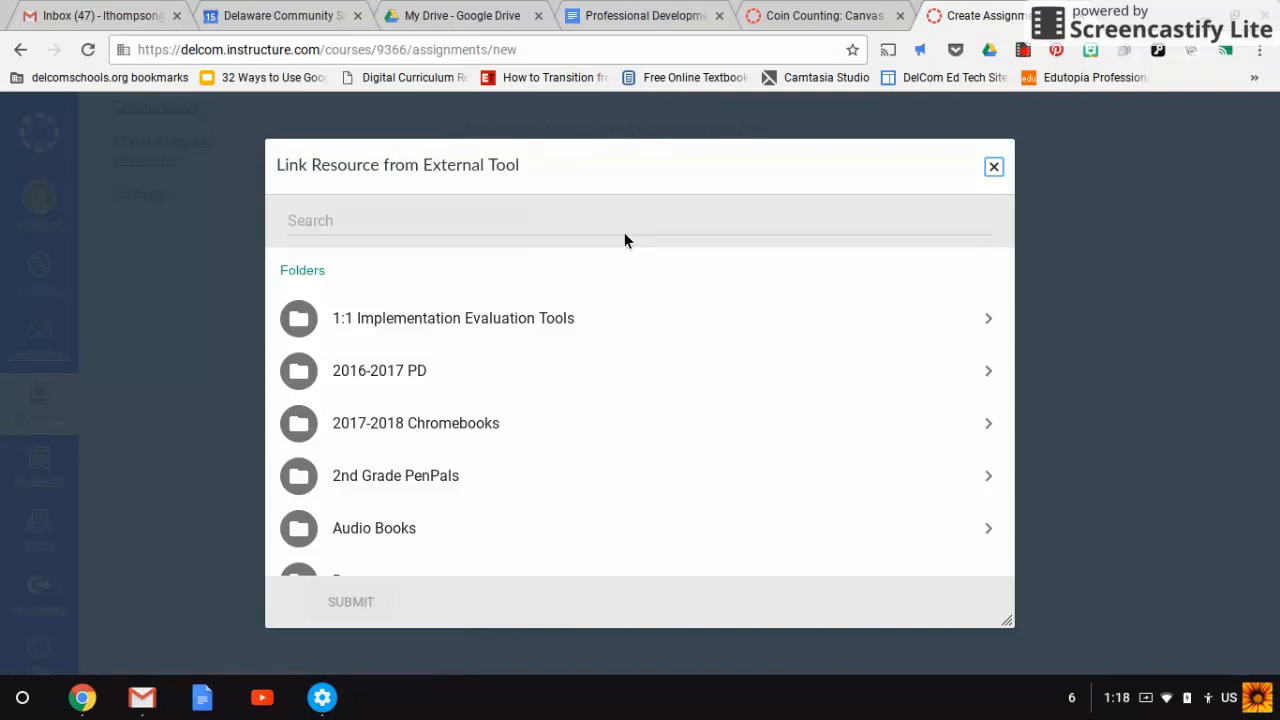
Pick the 'Ordeal by Cheque' Inferences document from the Drive file list and submit it.
scroll("down", 3)
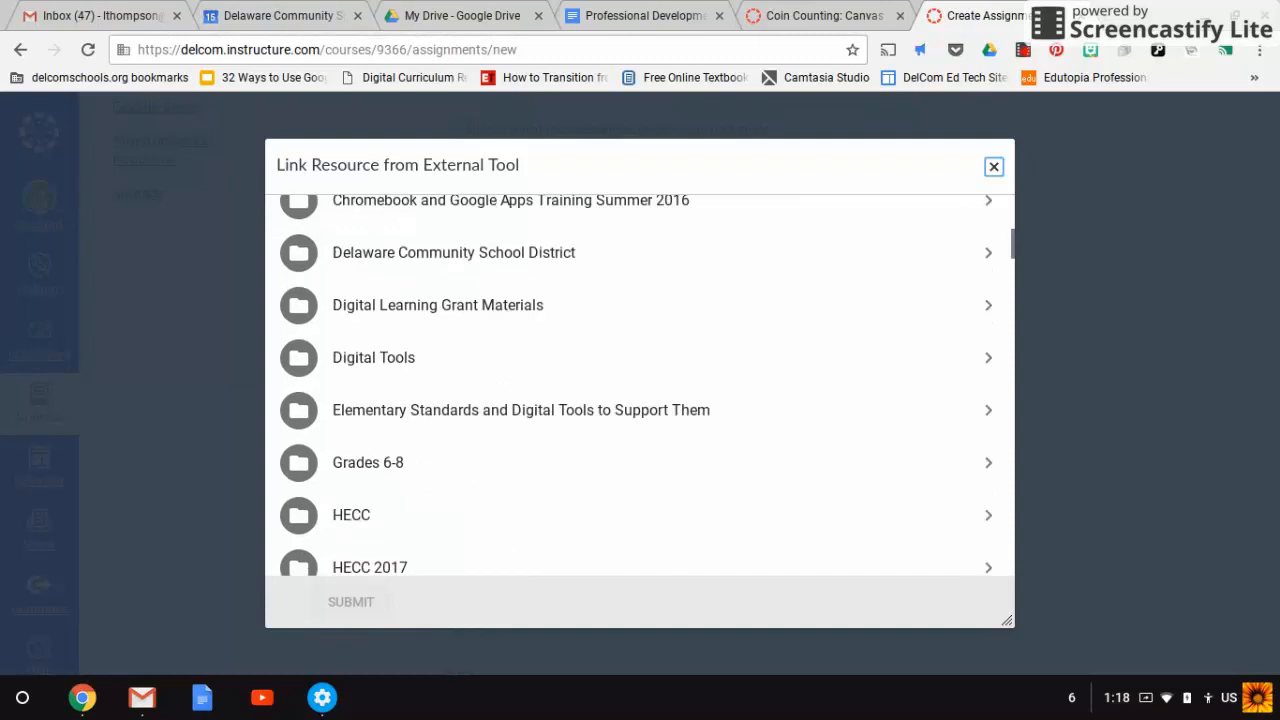
scroll("down", 3)
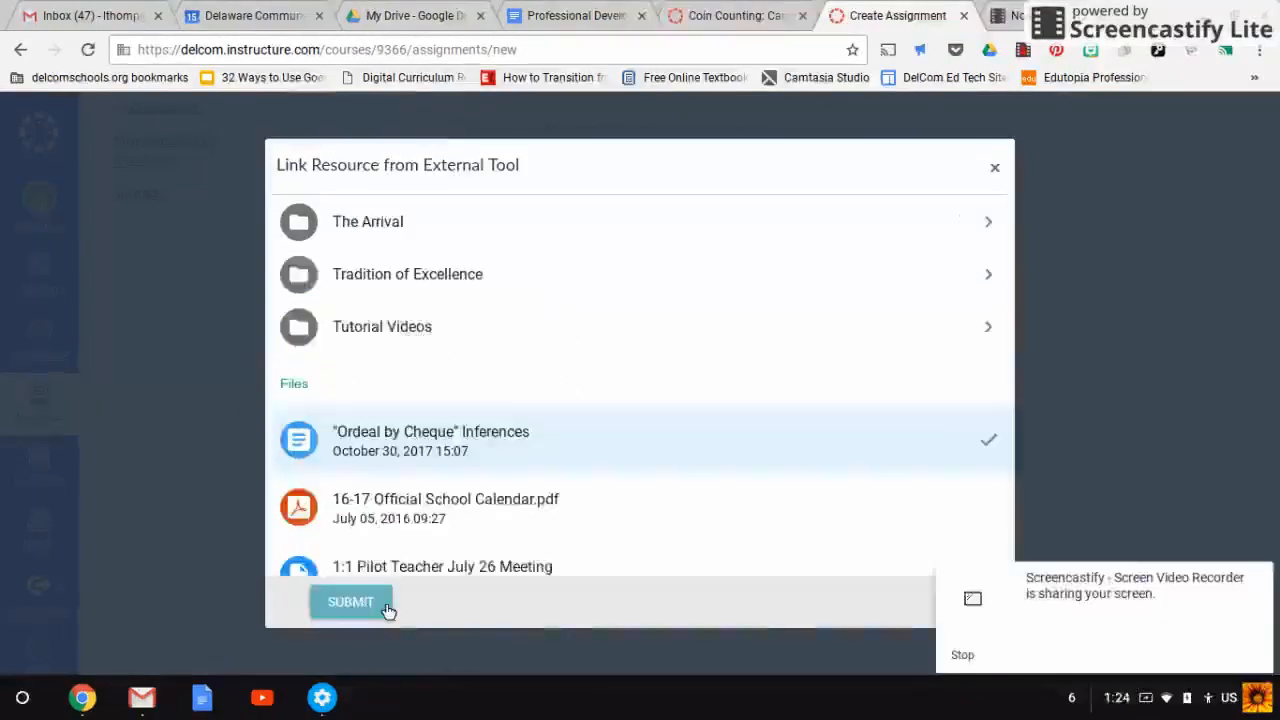
mouse_move(519, 461)
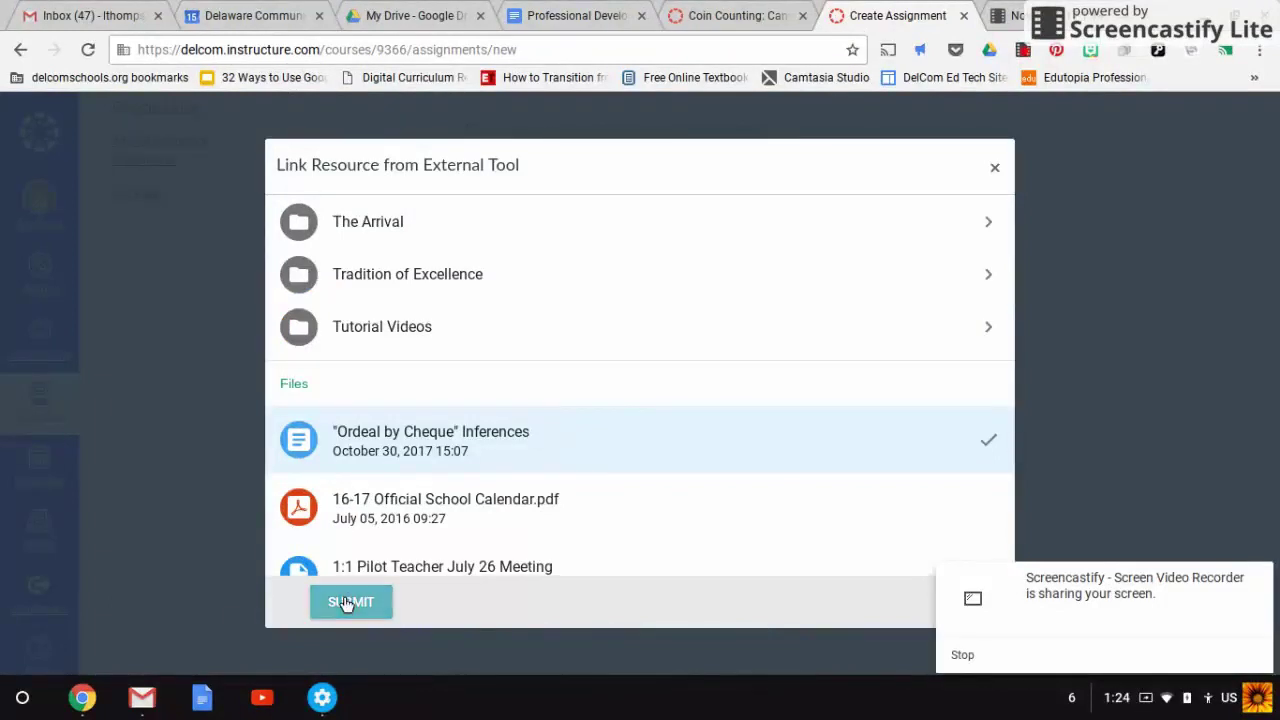
left_click(351, 601)
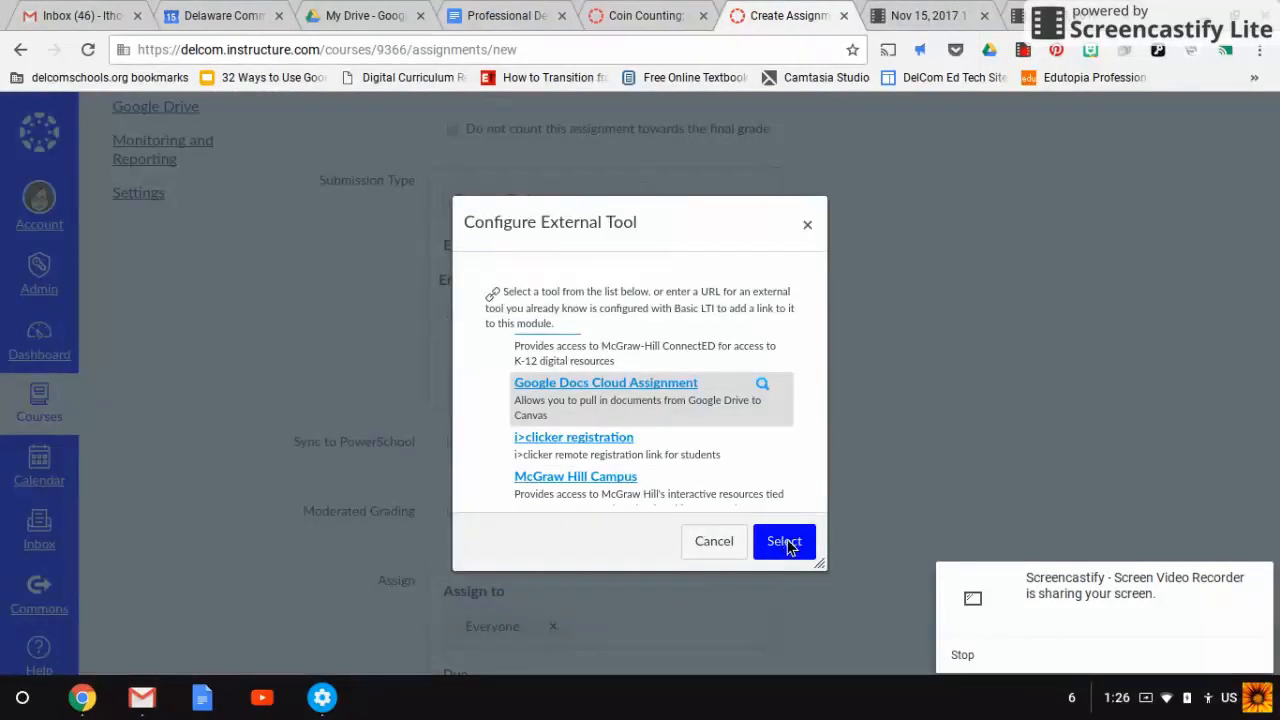
Confirm Google Docs Cloud Assignment so its Google Drive URL fills the External Tool field.
left_click(784, 541)
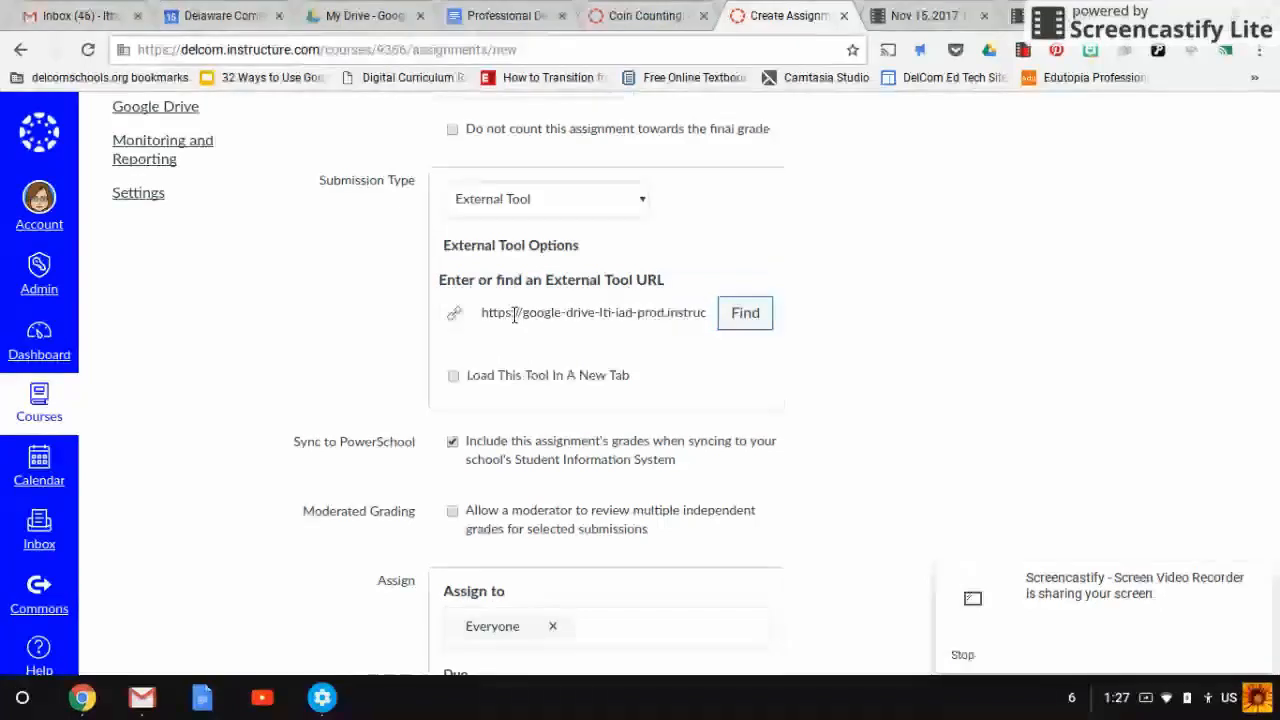
left_click(593, 312)
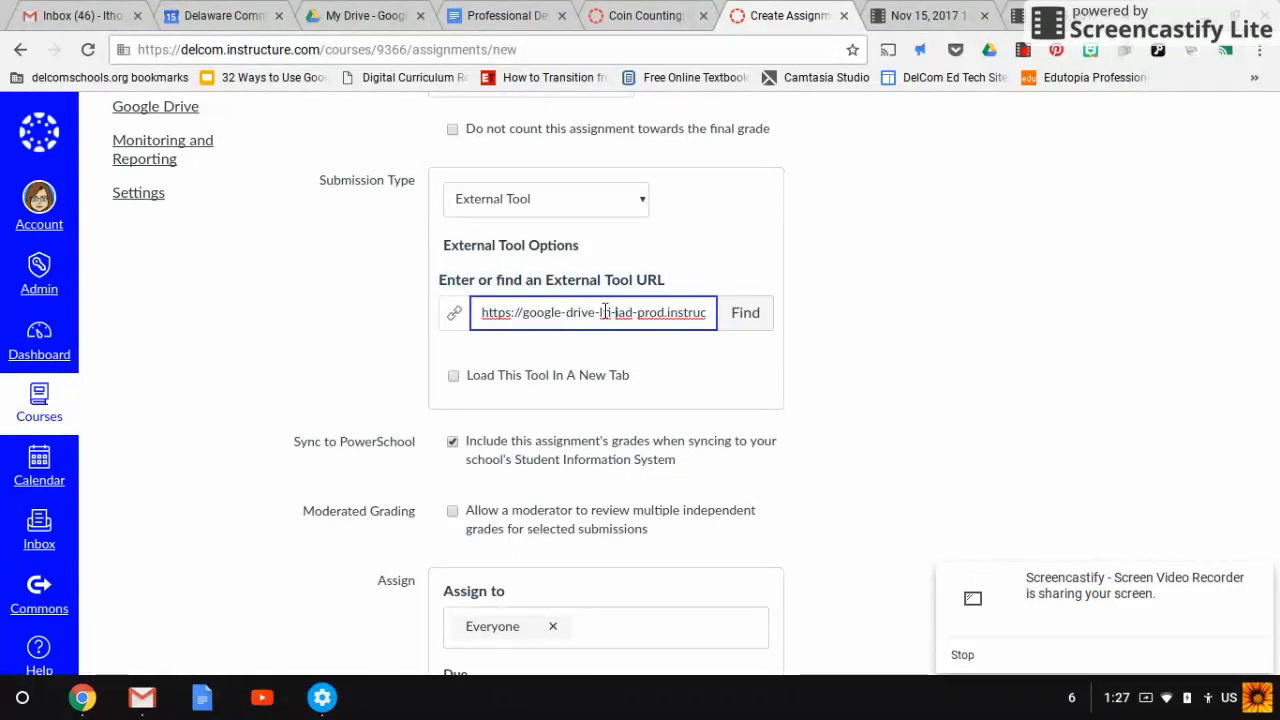
mouse_move(700, 318)
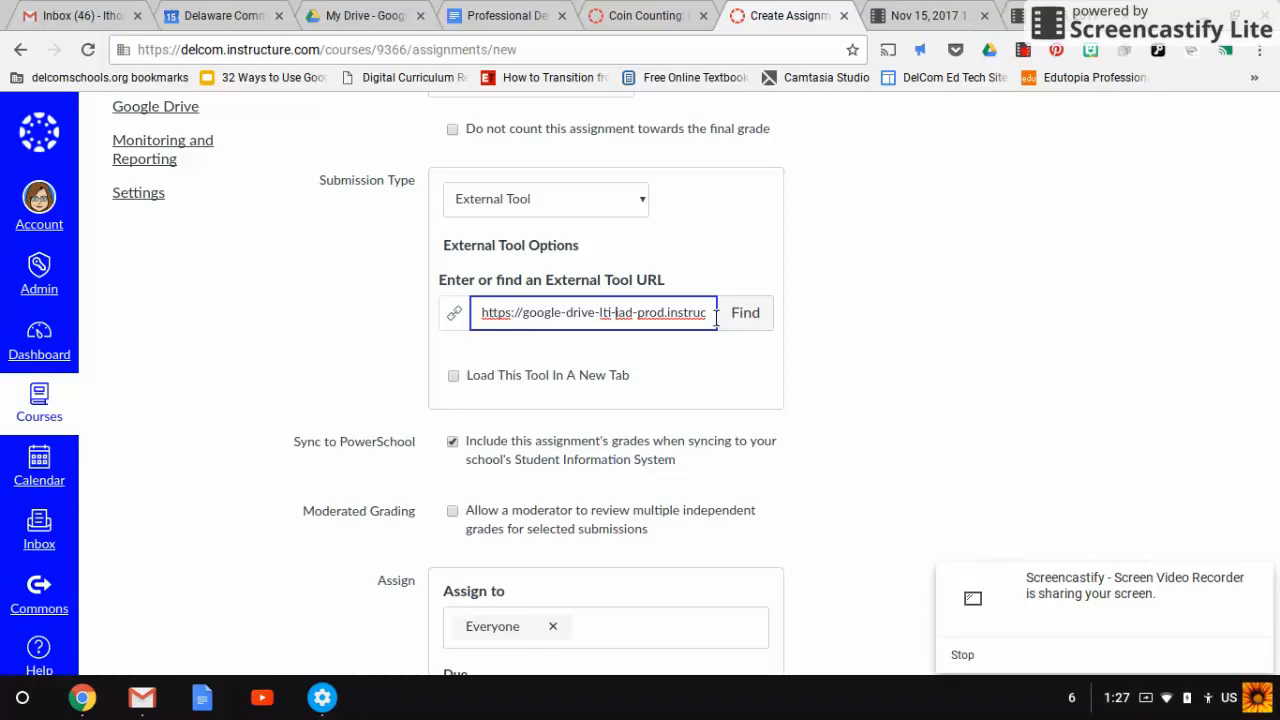
mouse_move(1060, 115)
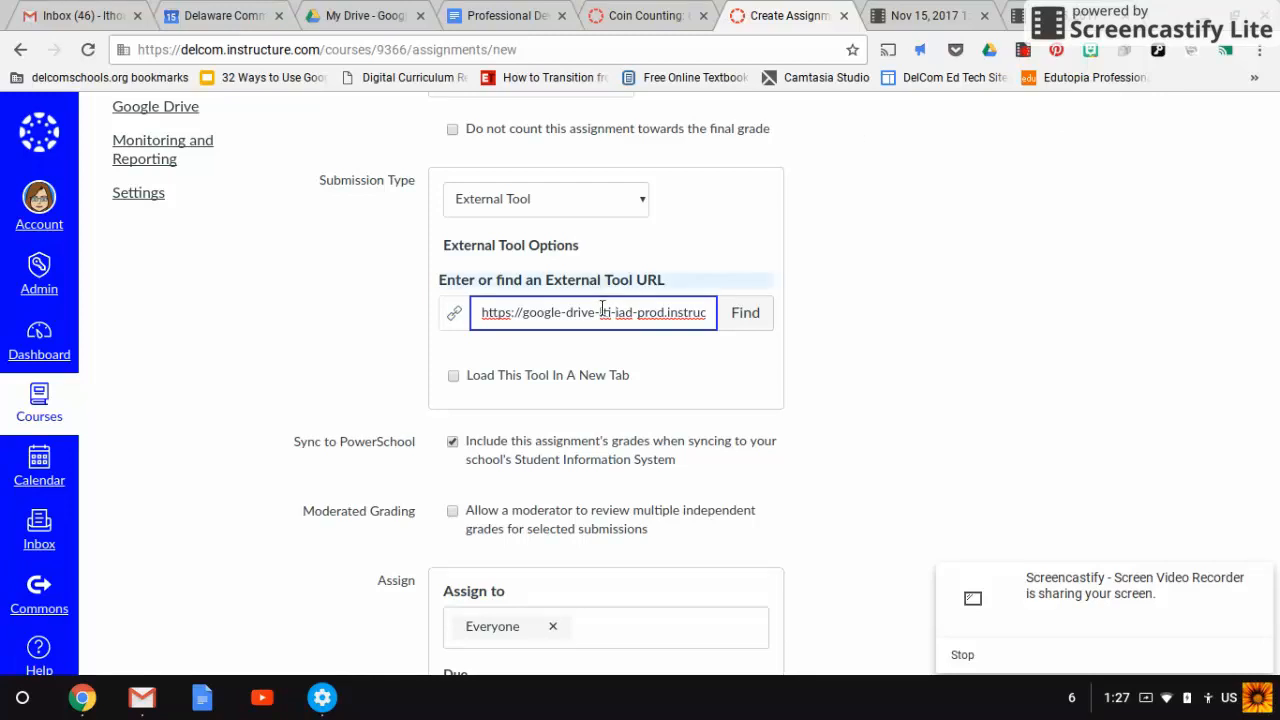
mouse_move(894, 303)
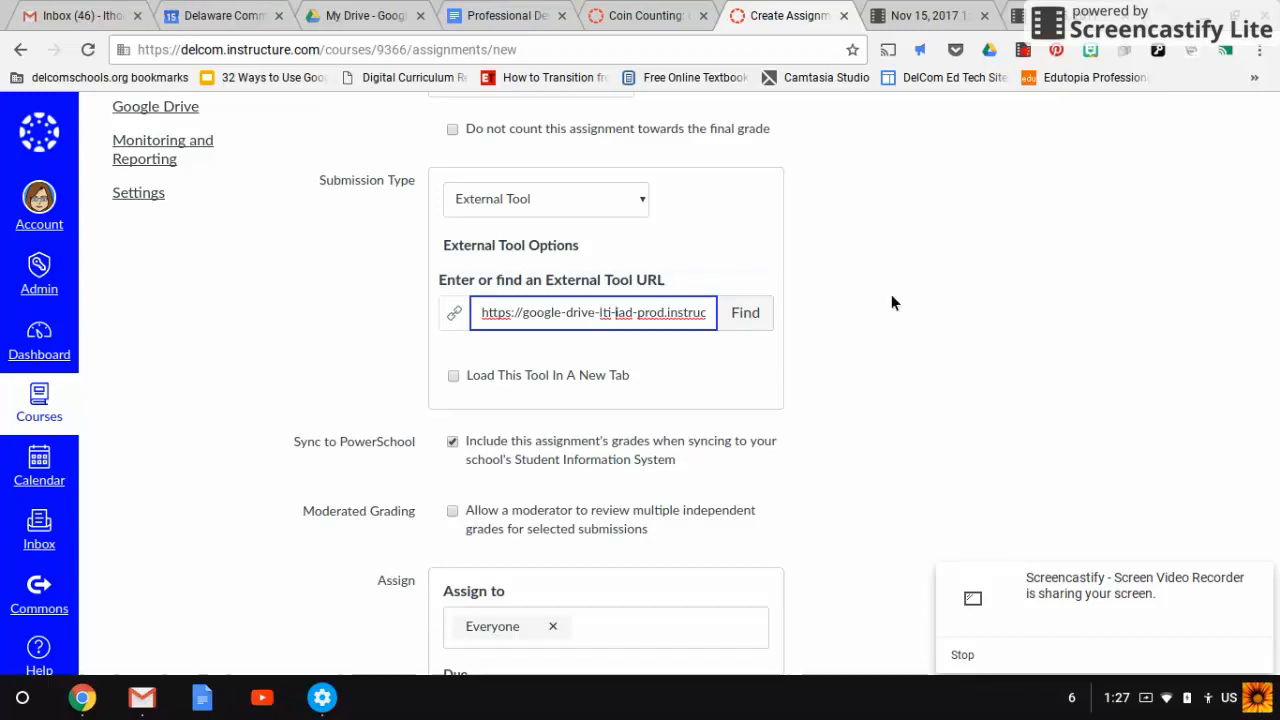
Uncheck 'Include this assignment's grades' under Sync to PowerSchool.
scroll("down", 3)
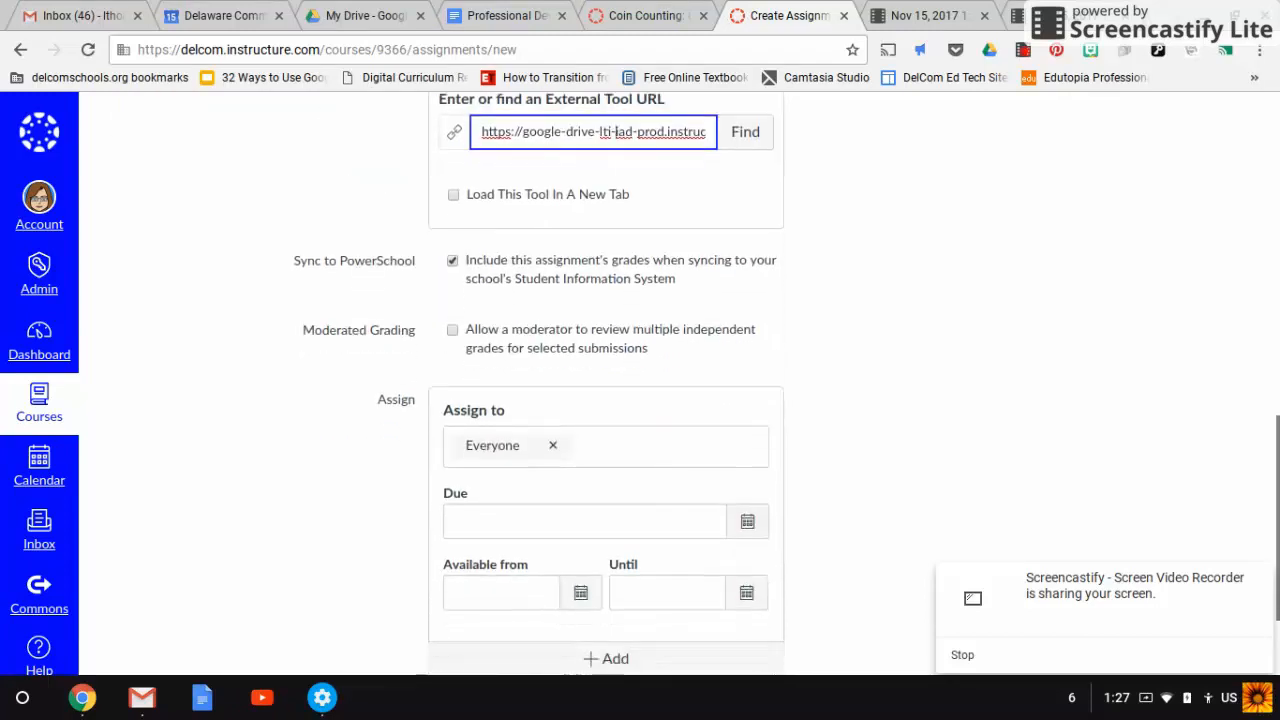
scroll("down", 3)
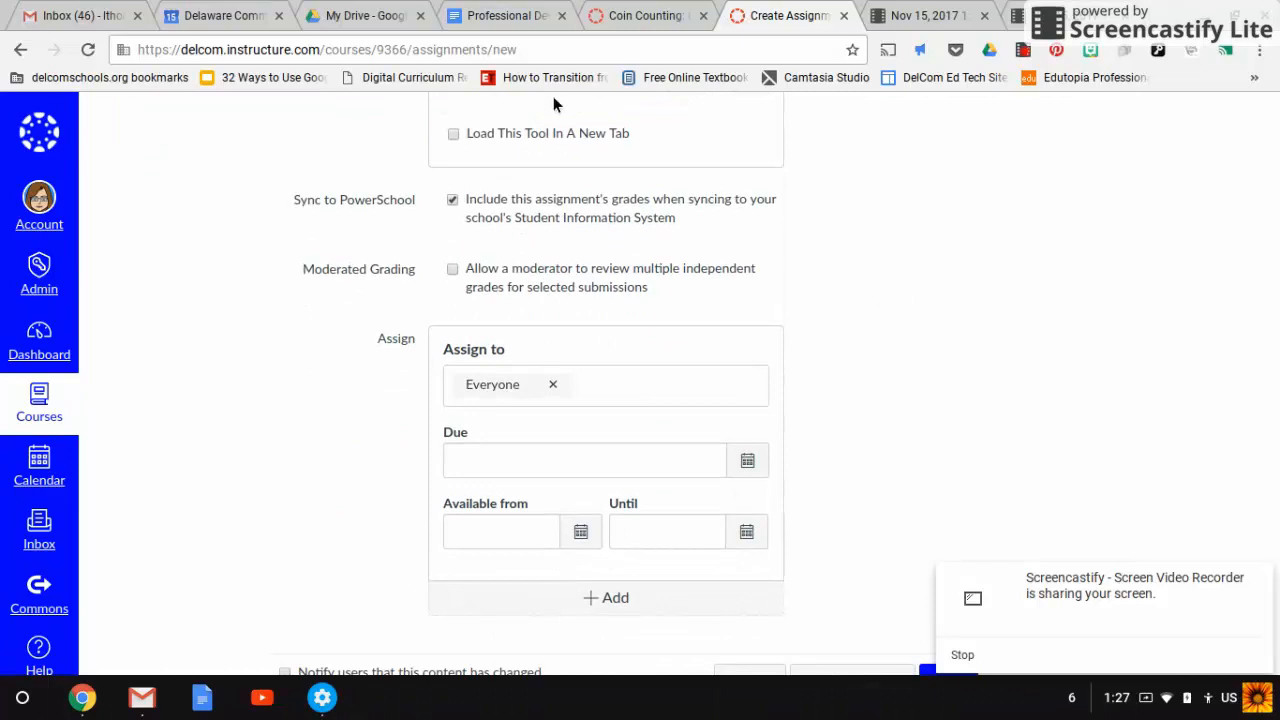
mouse_move(668, 194)
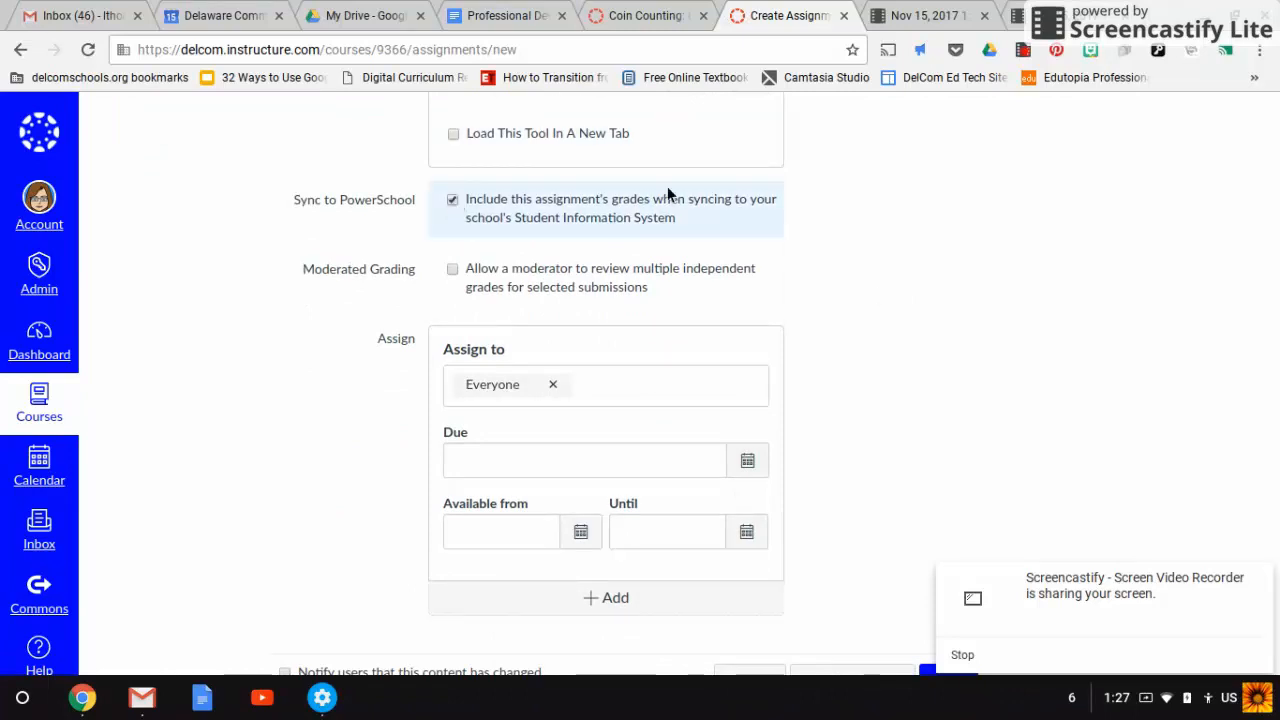
scroll("down", 3)
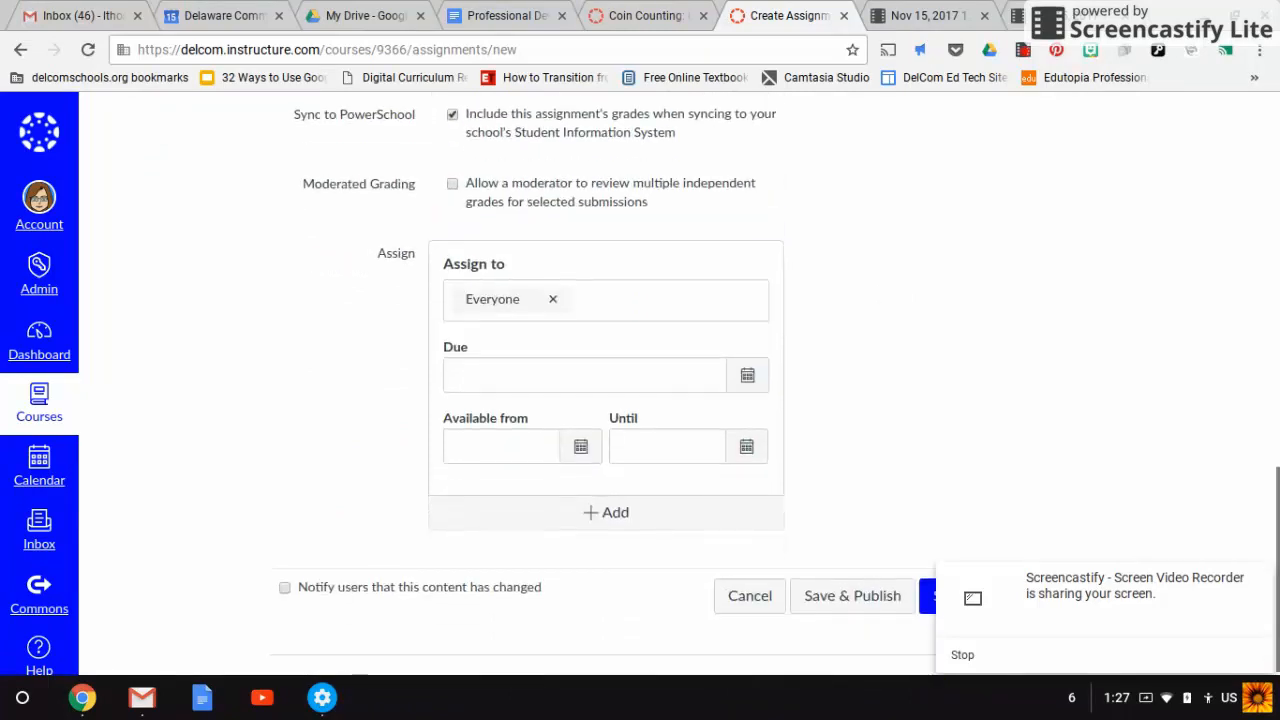
left_click(452, 114)
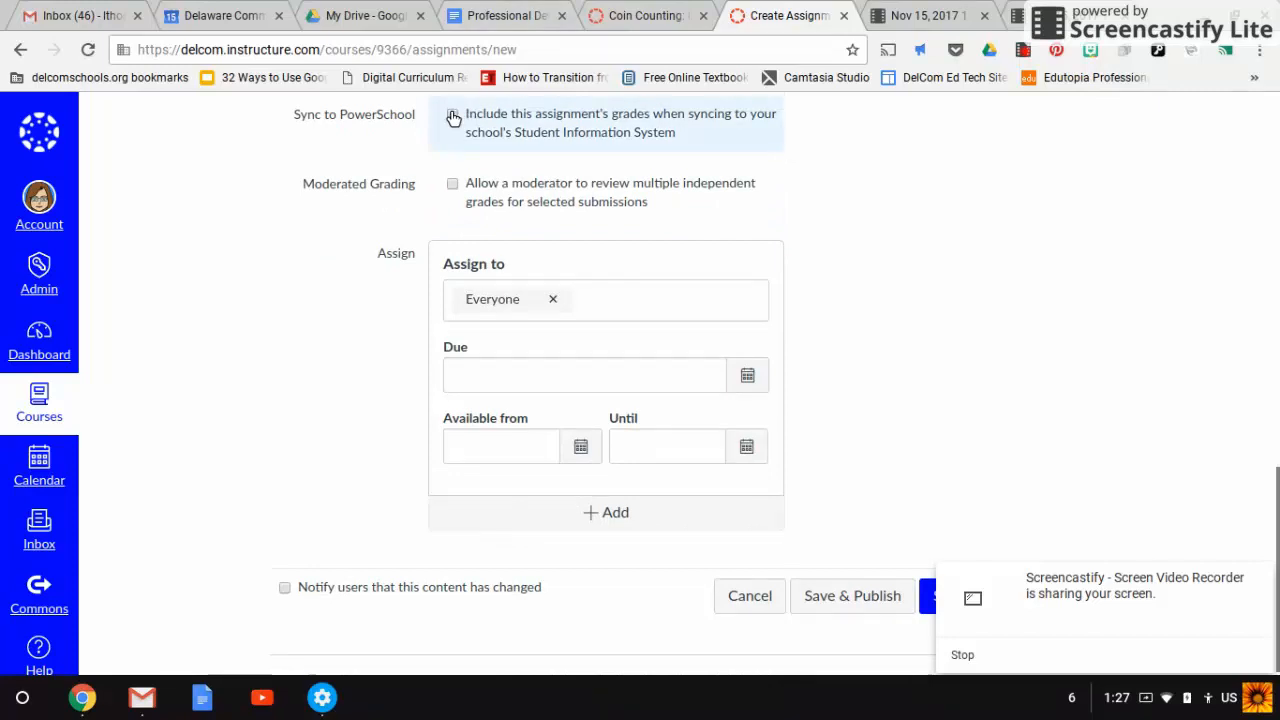
mouse_move(743, 165)
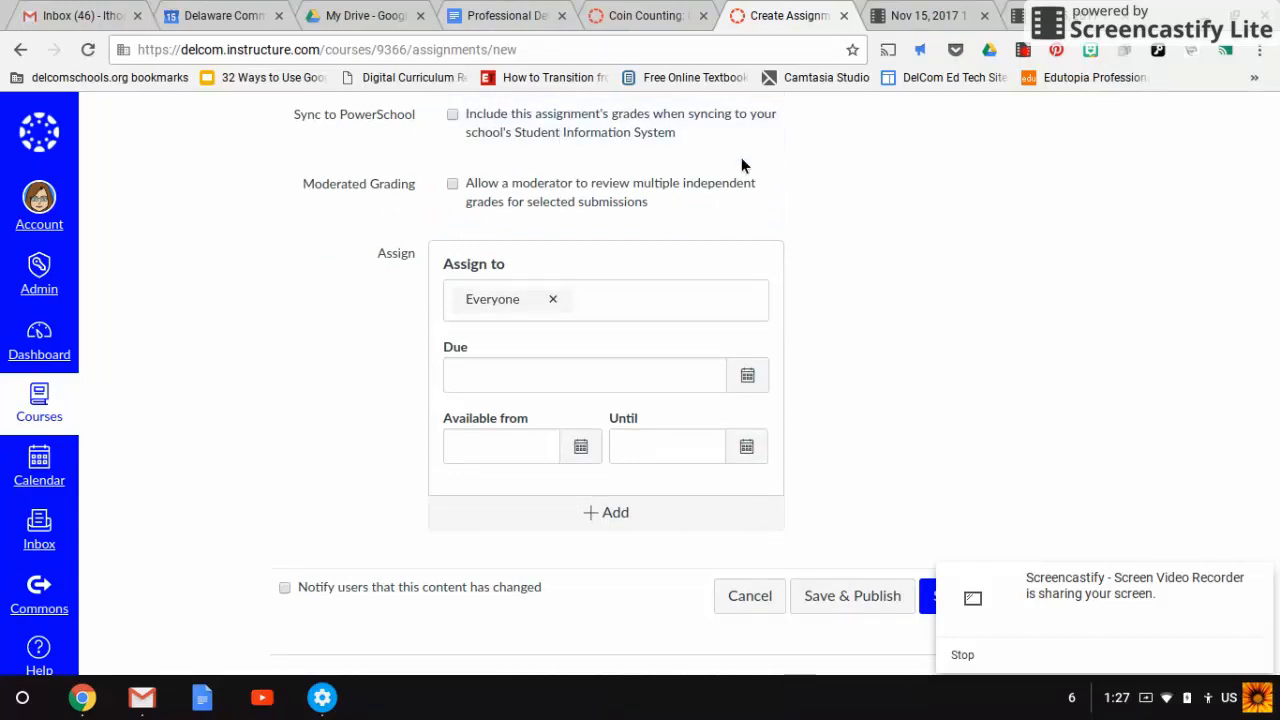
mouse_move(629, 318)
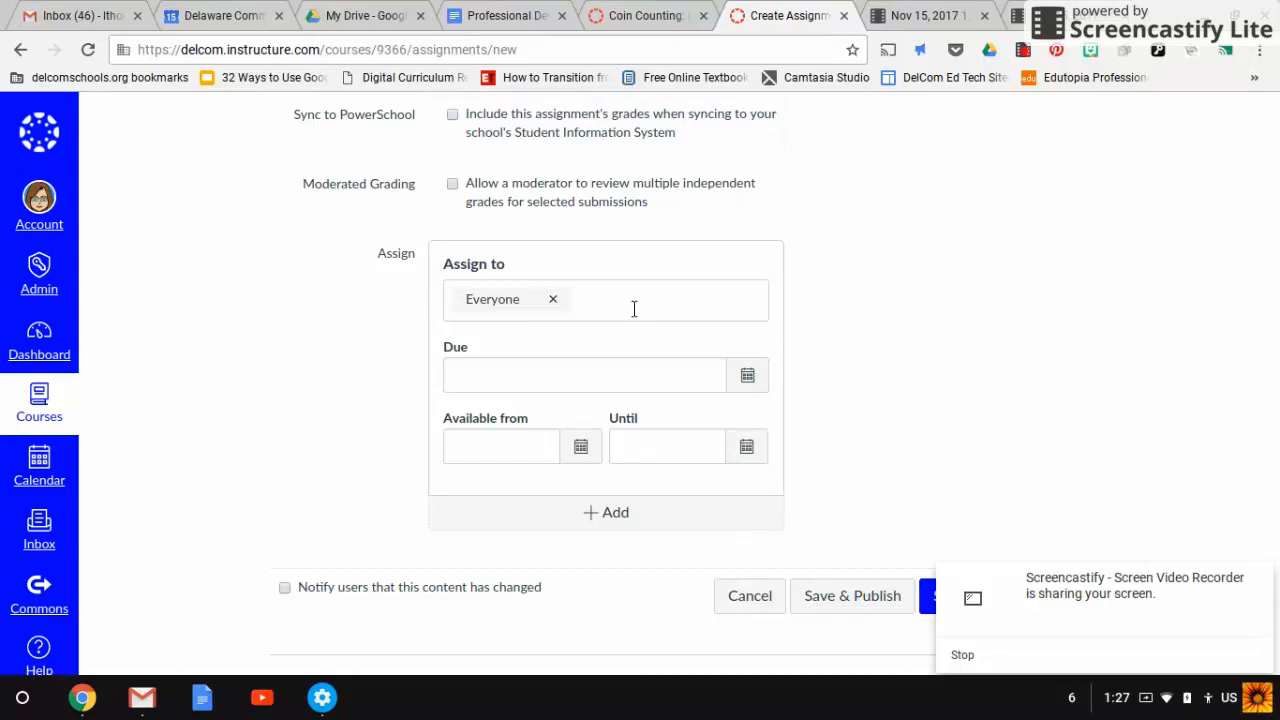
mouse_move(910, 596)
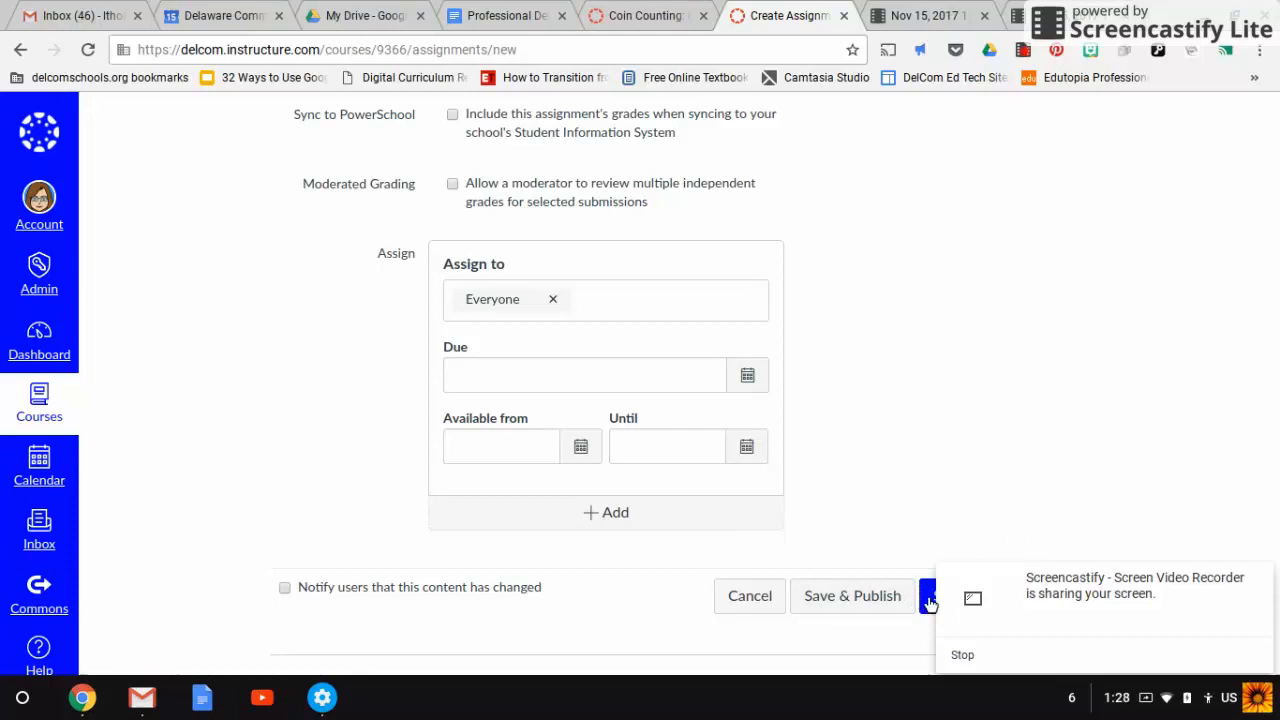
mouse_move(870, 604)
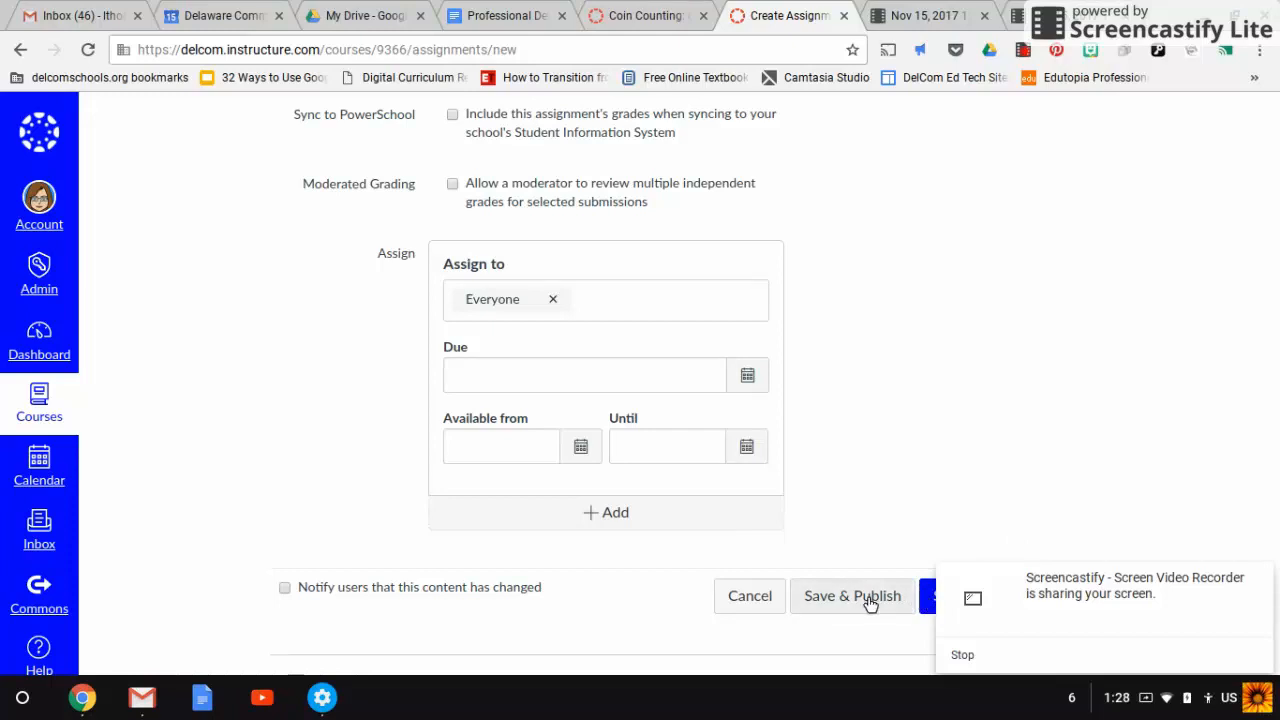
Name the assignment 'Fake Assignment', Save & Publish it, and confirm leaving the page.
left_click(852, 595)
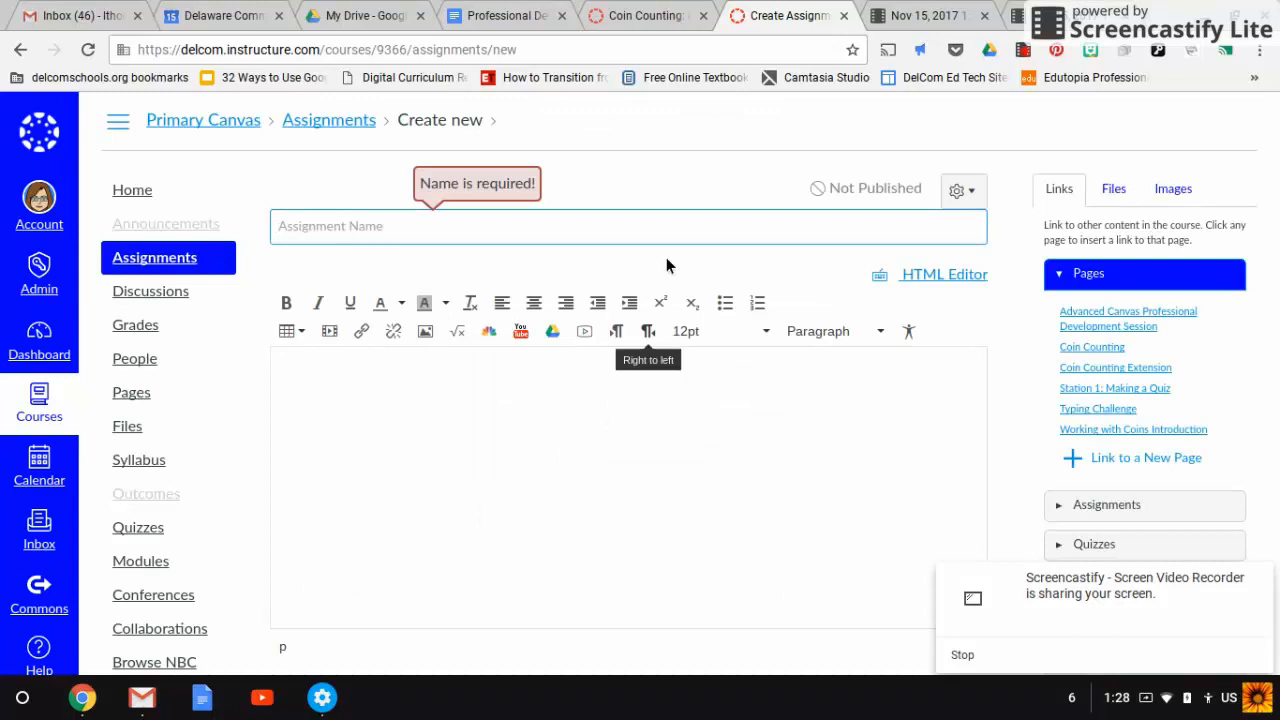
left_click(628, 225)
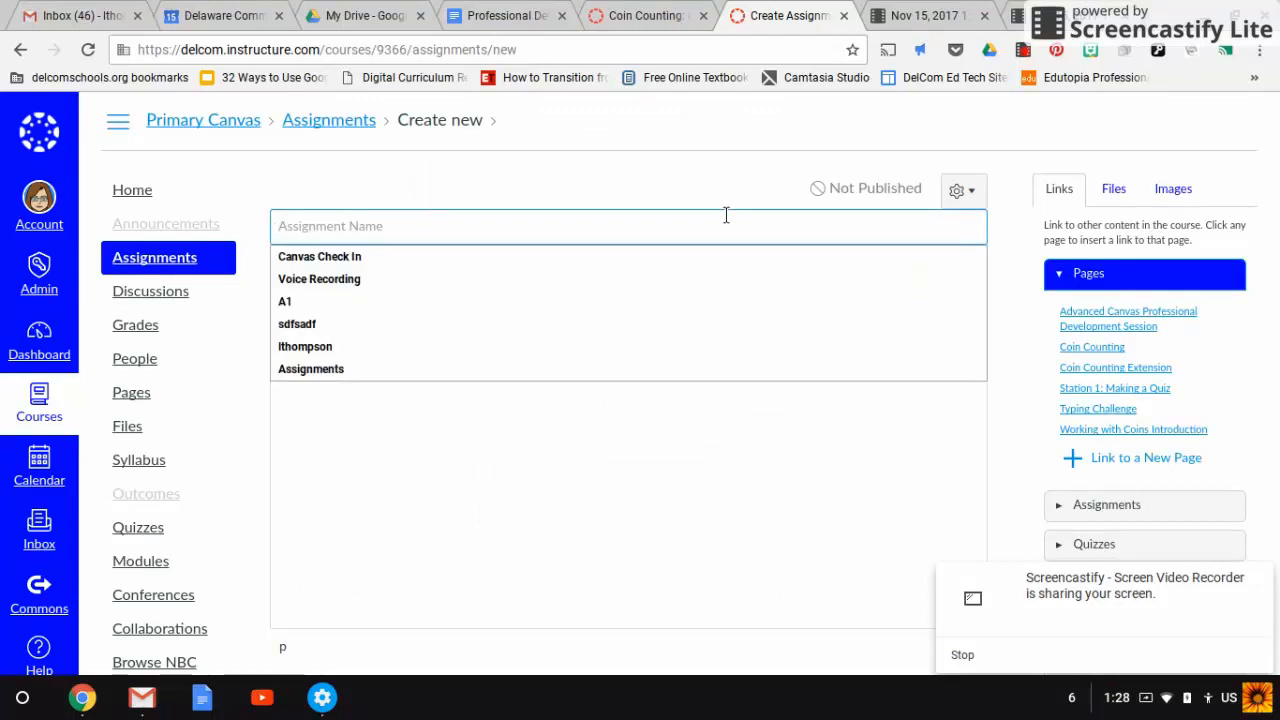
scroll("down", 3)
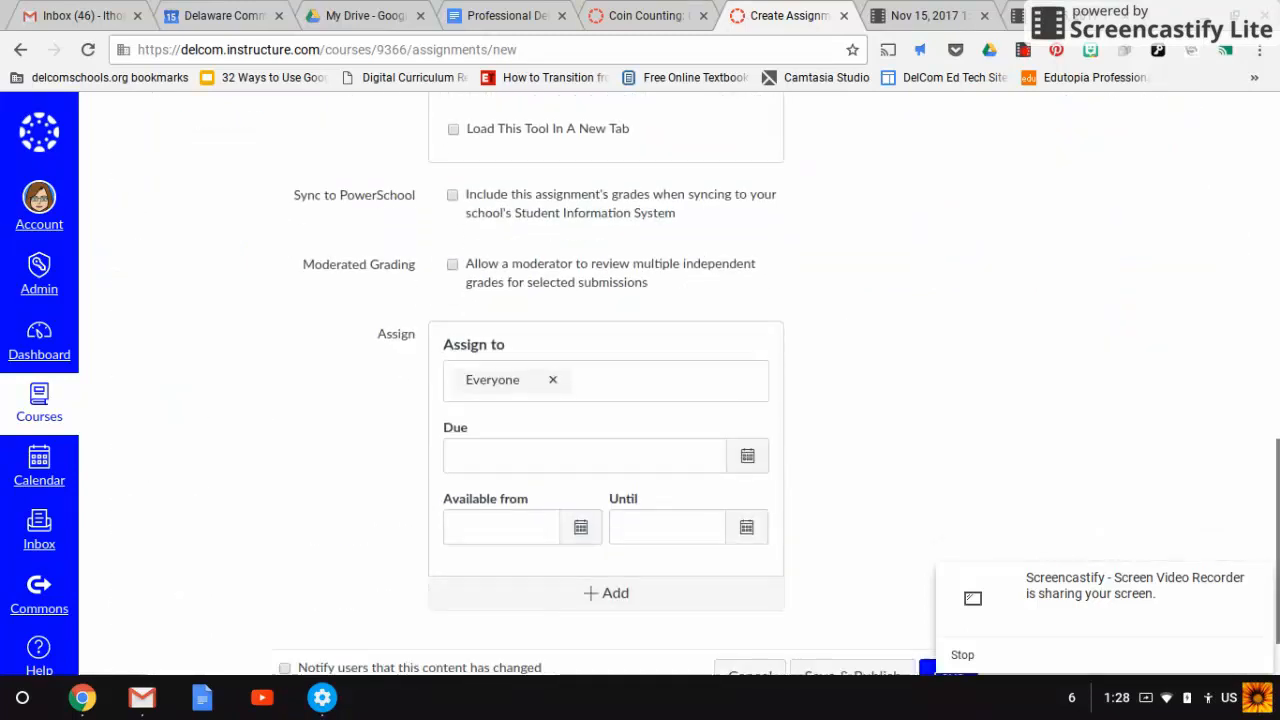
scroll("down", 3)
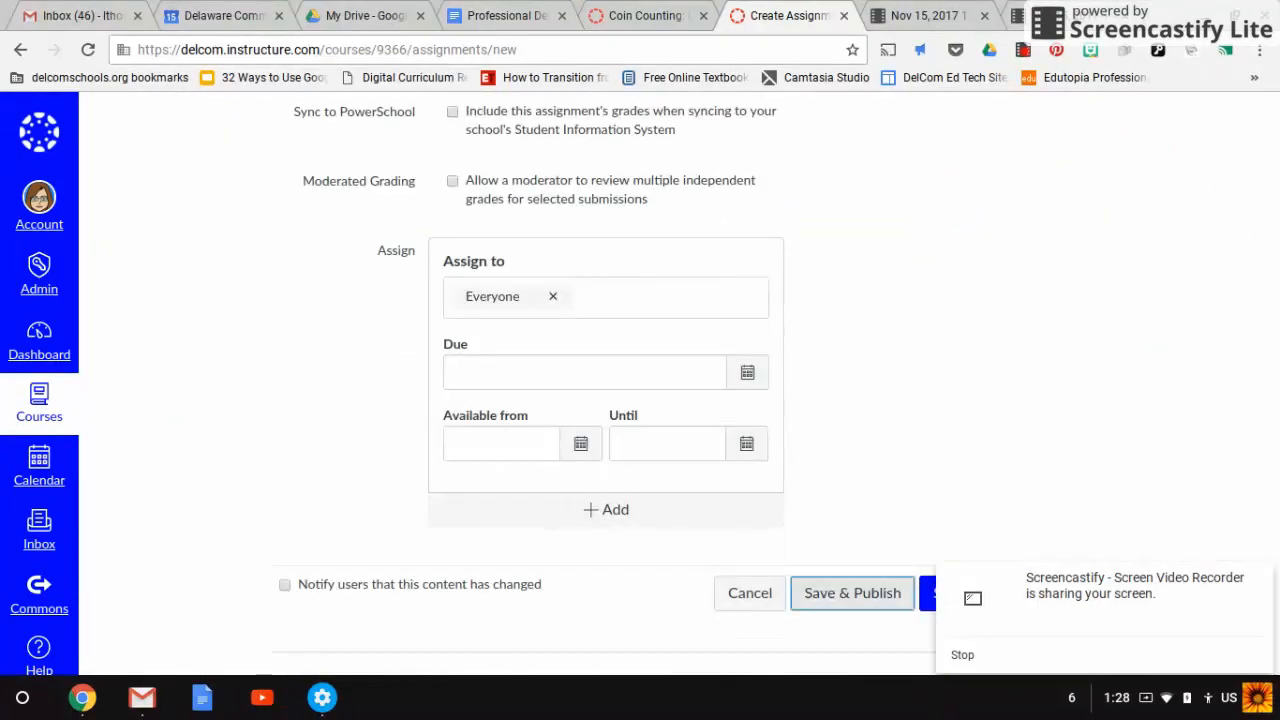
left_click(749, 592)
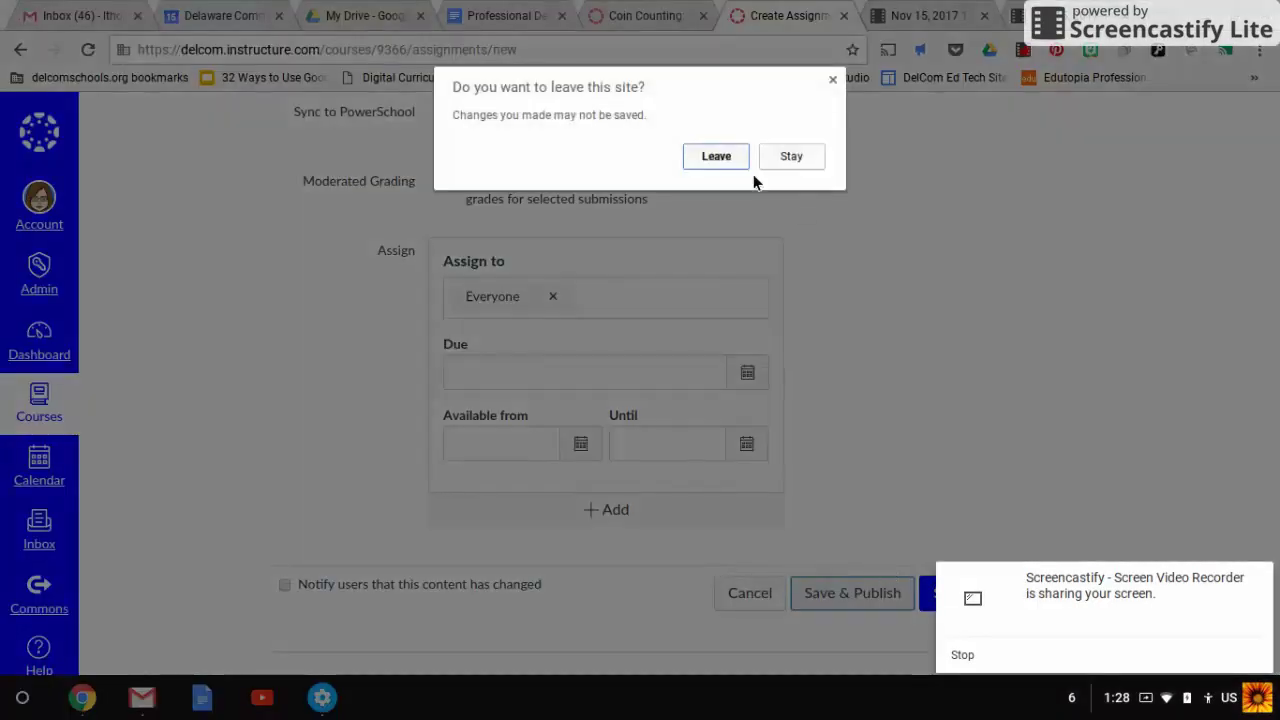
left_click(715, 156)
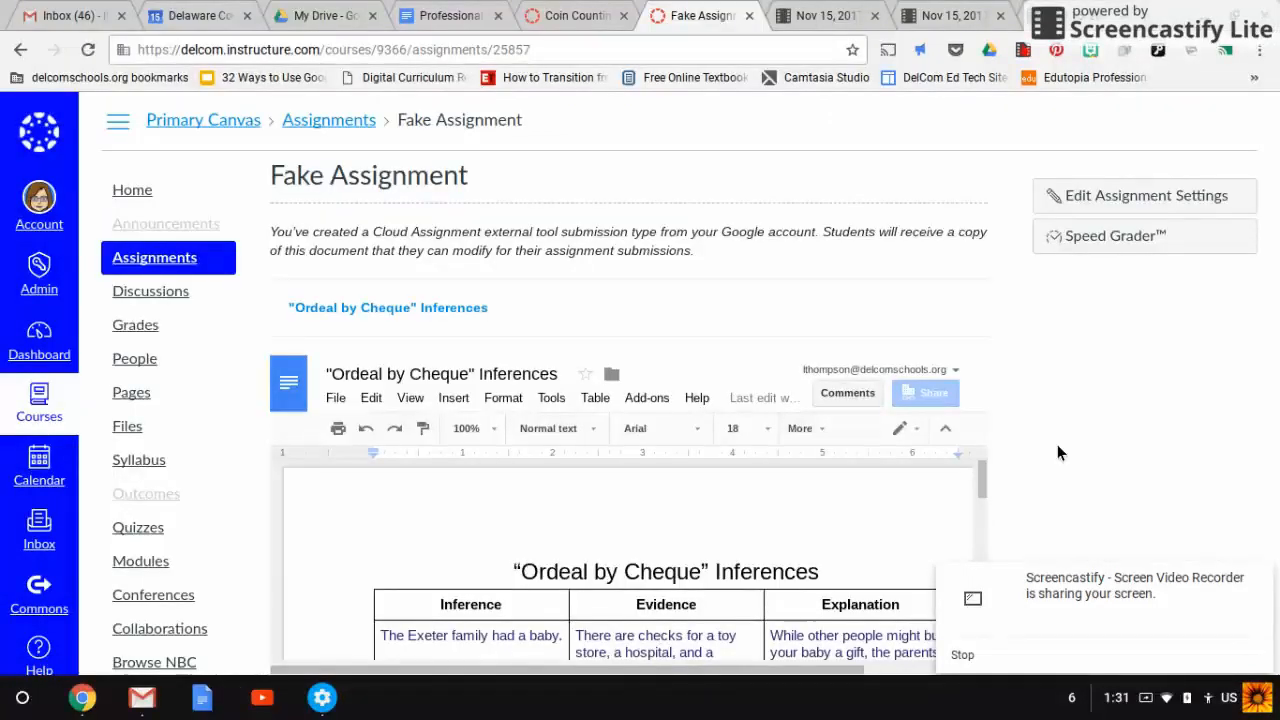
scroll("down", 3)
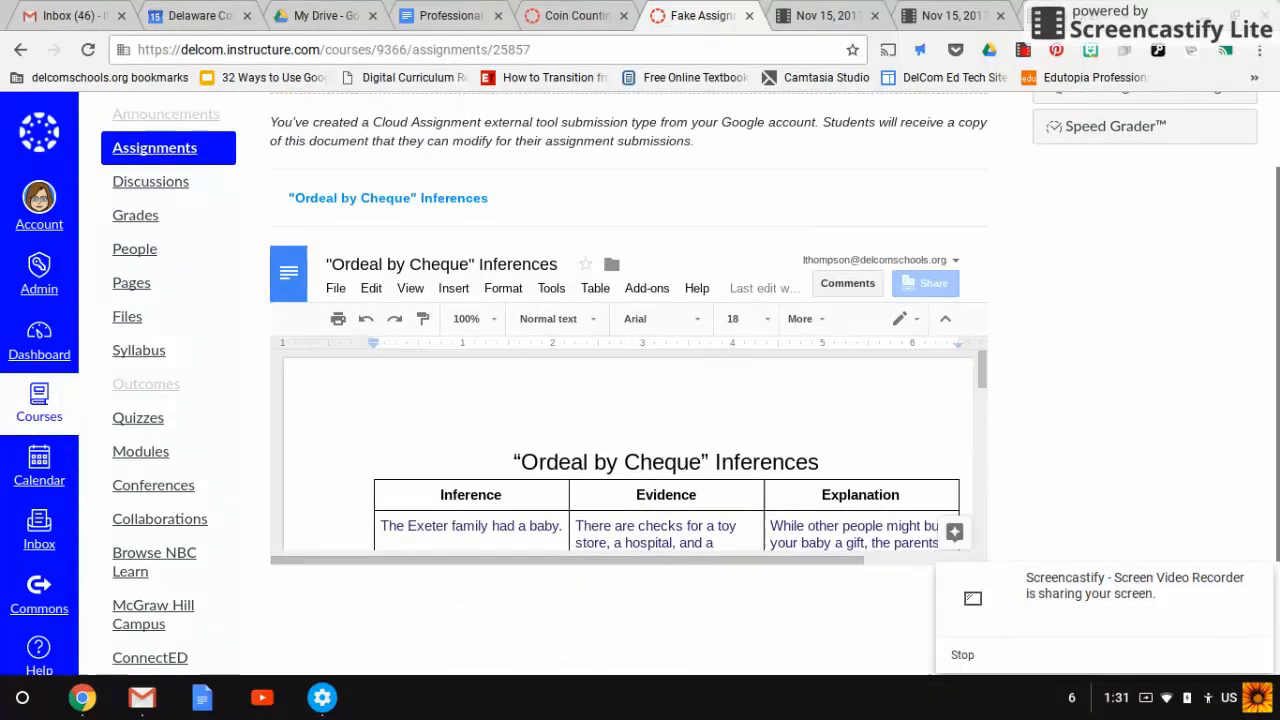
mouse_move(980, 375)
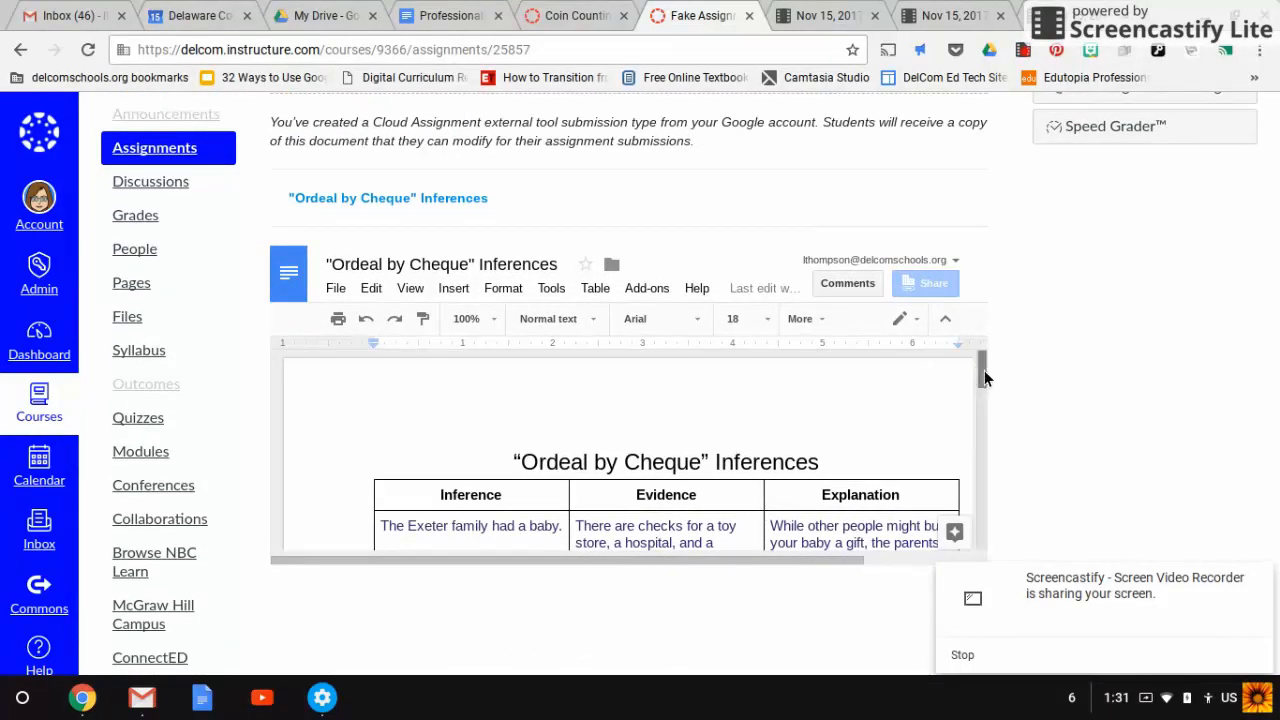
scroll("down", 3)
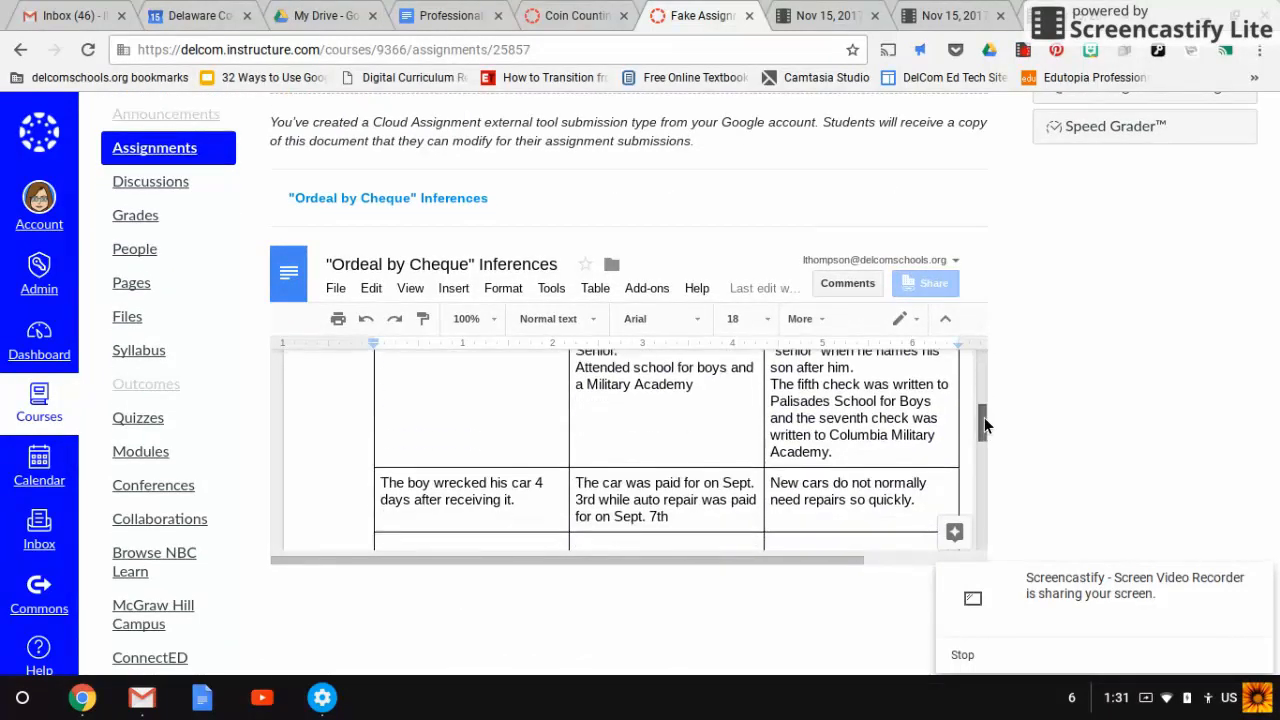
scroll("up", 3)
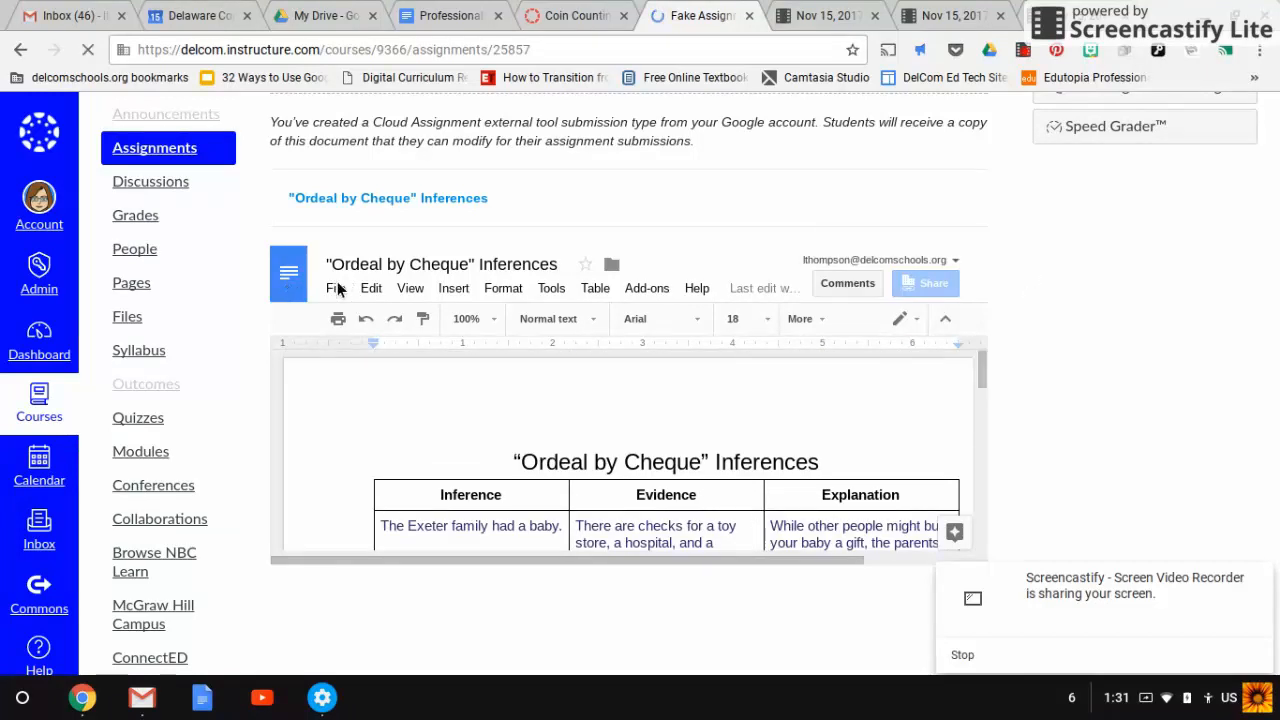
left_click(336, 288)
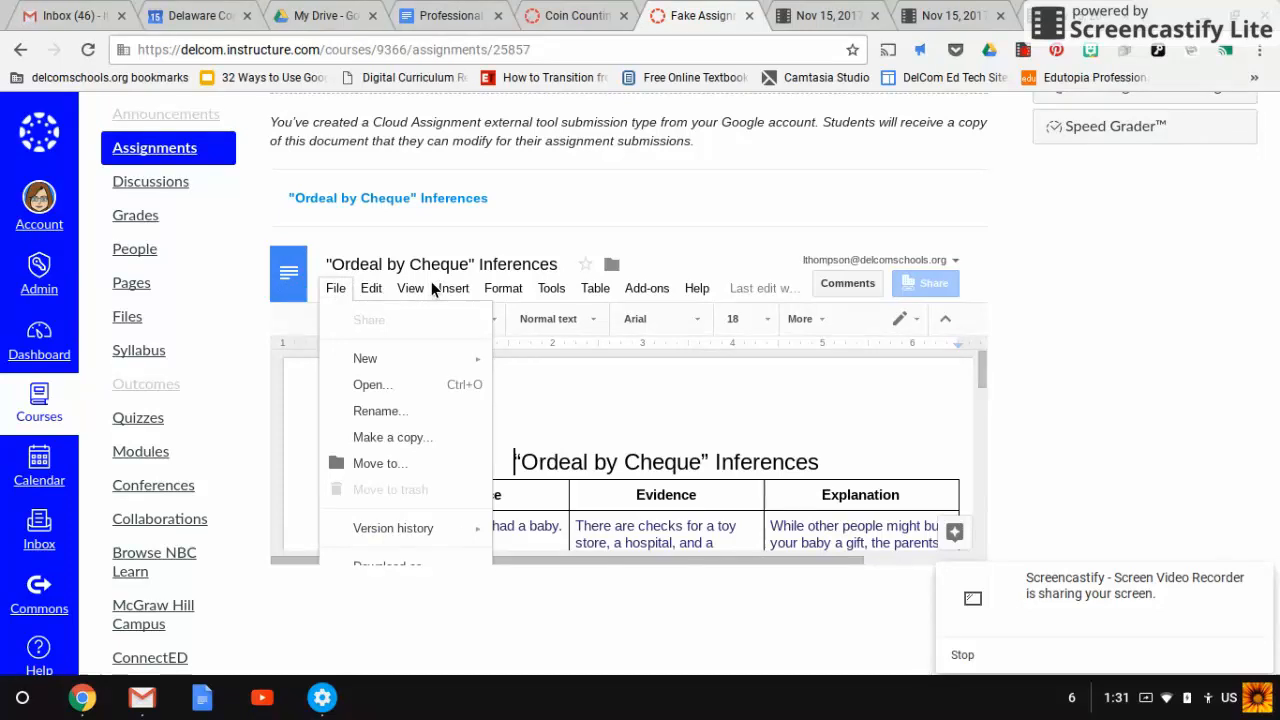
left_click(551, 288)
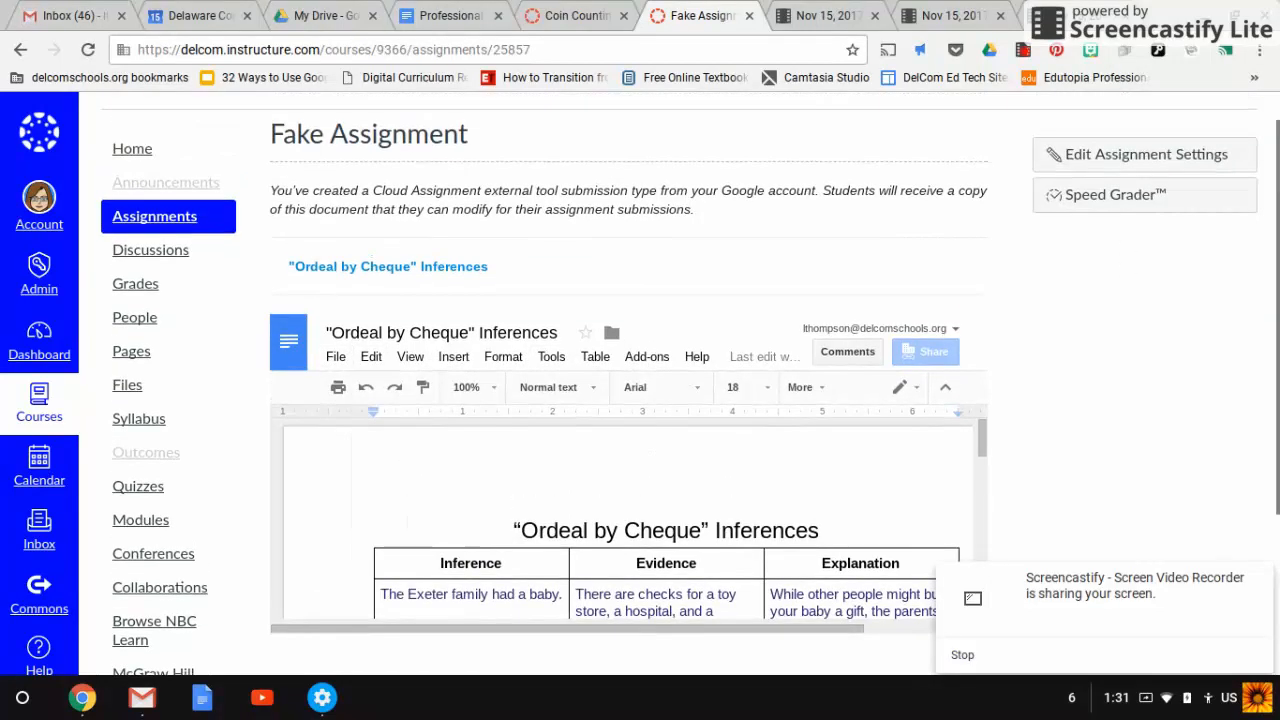
mouse_move(530, 252)
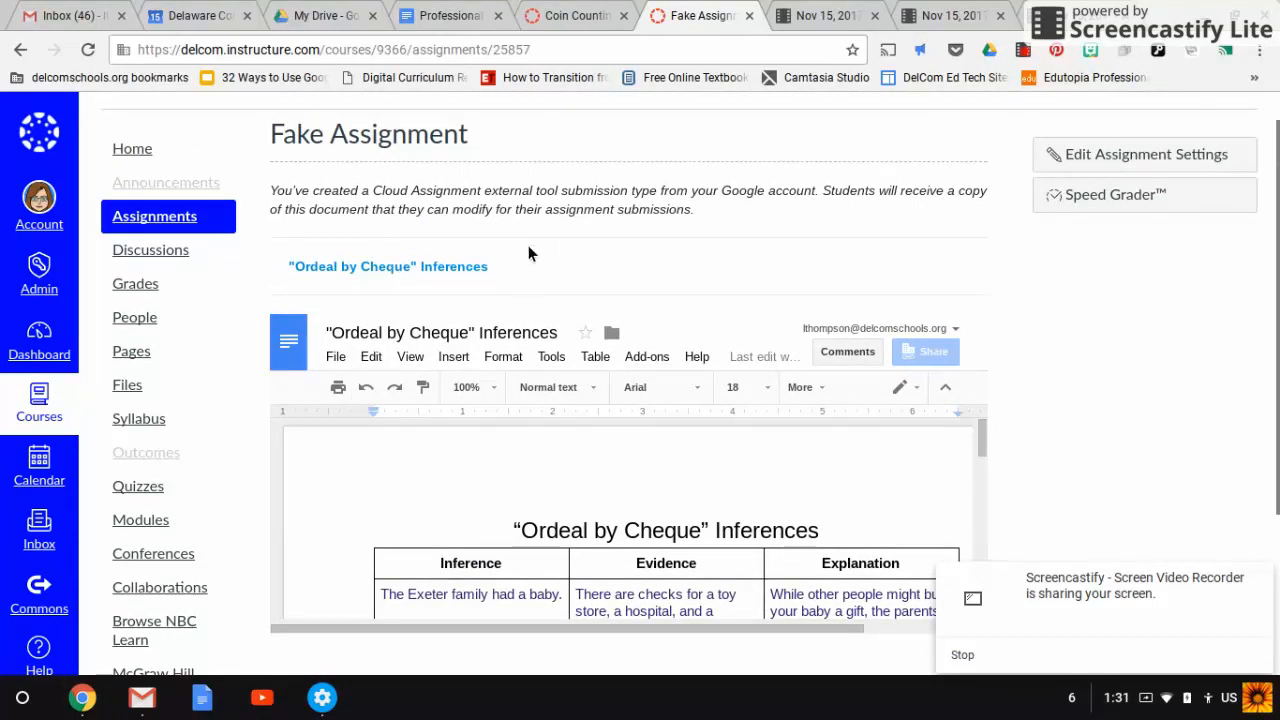
mouse_move(587, 250)
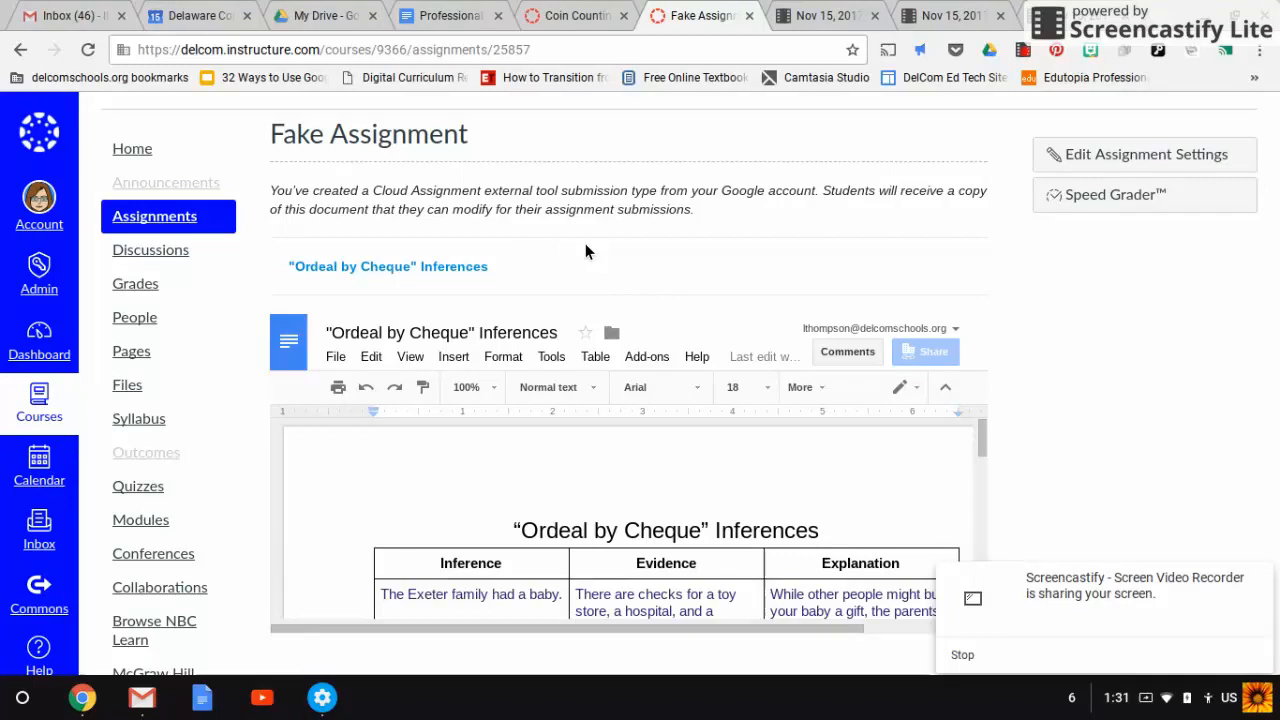
mouse_move(568, 580)
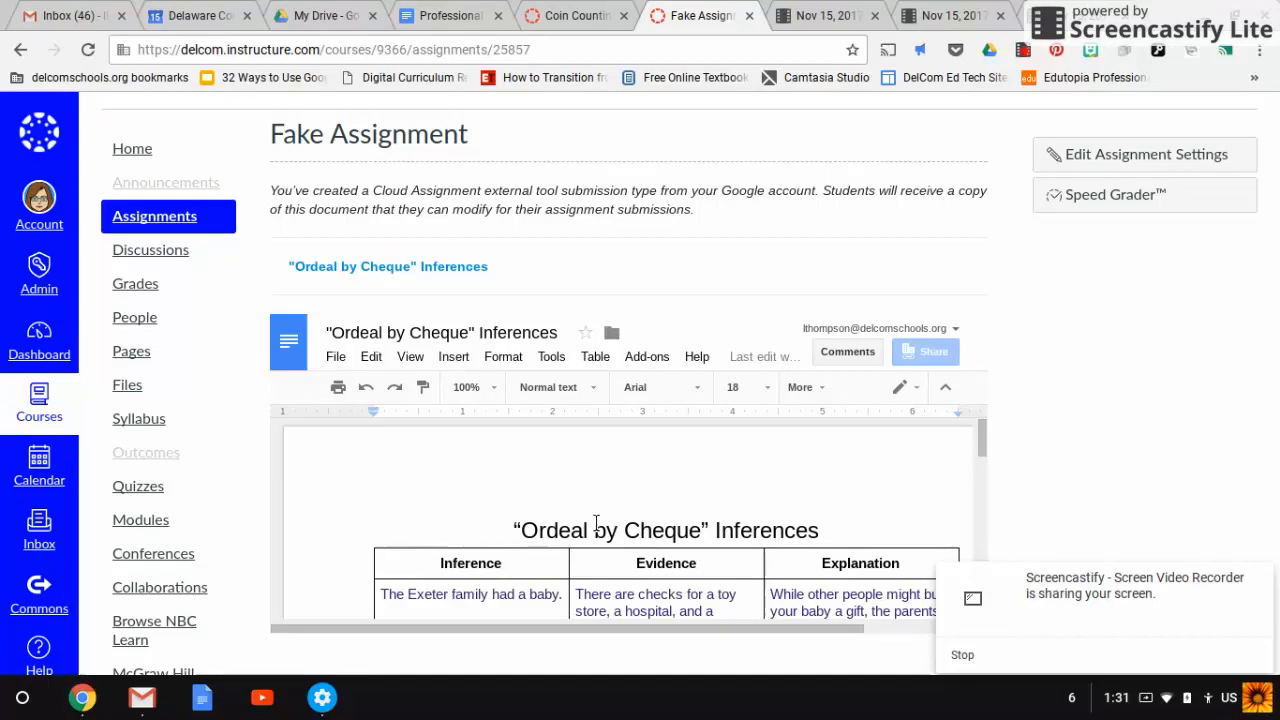
mouse_move(521, 491)
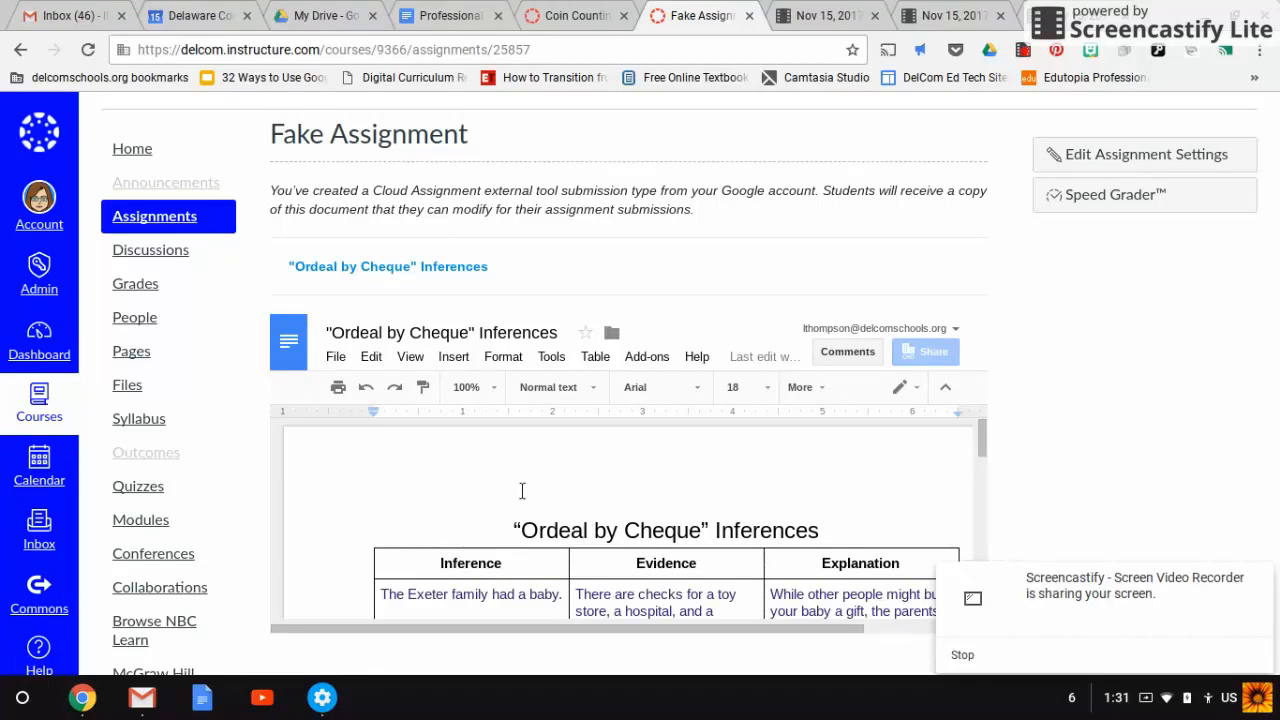